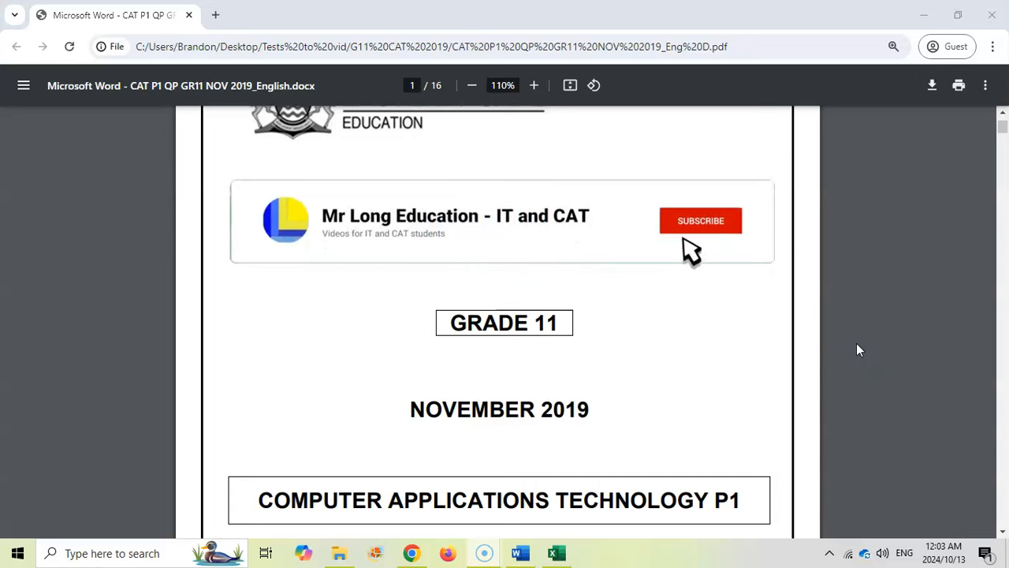
- Scroll the PDF to Question 6's organogram on page 13, briefly checking 6_Organiser in Word
left_click(700, 220)
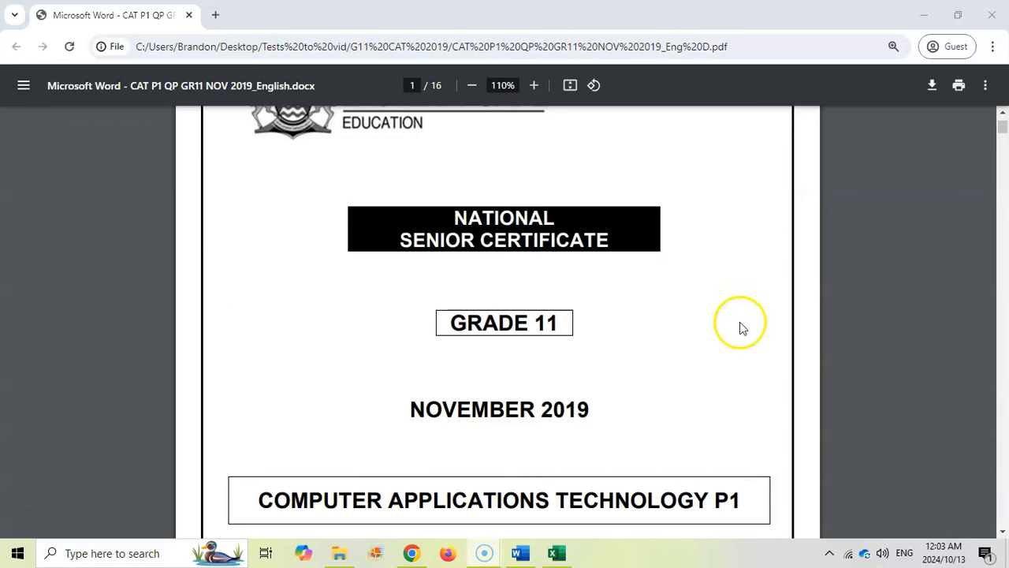
scroll("down", 3)
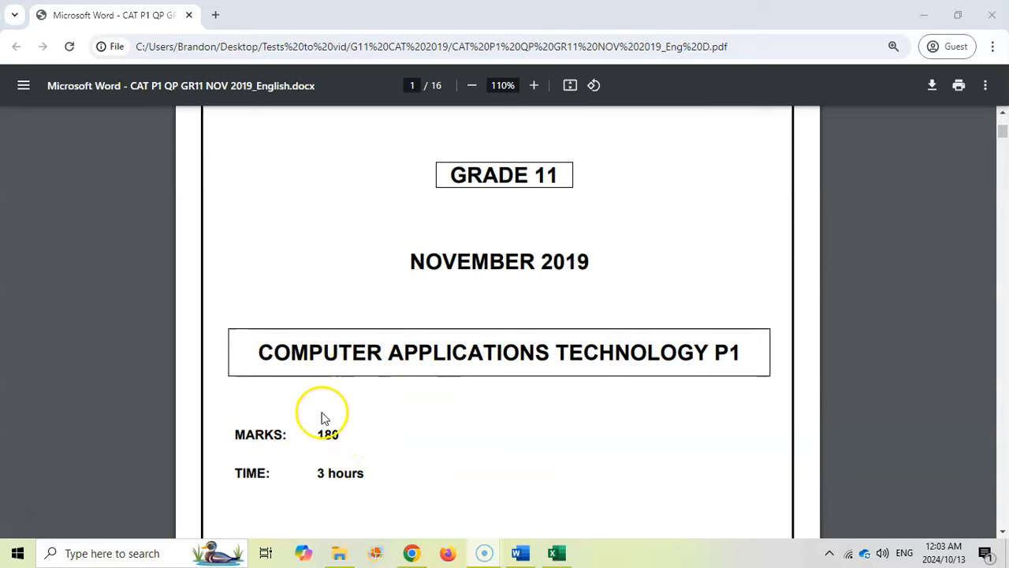
mouse_move(367, 441)
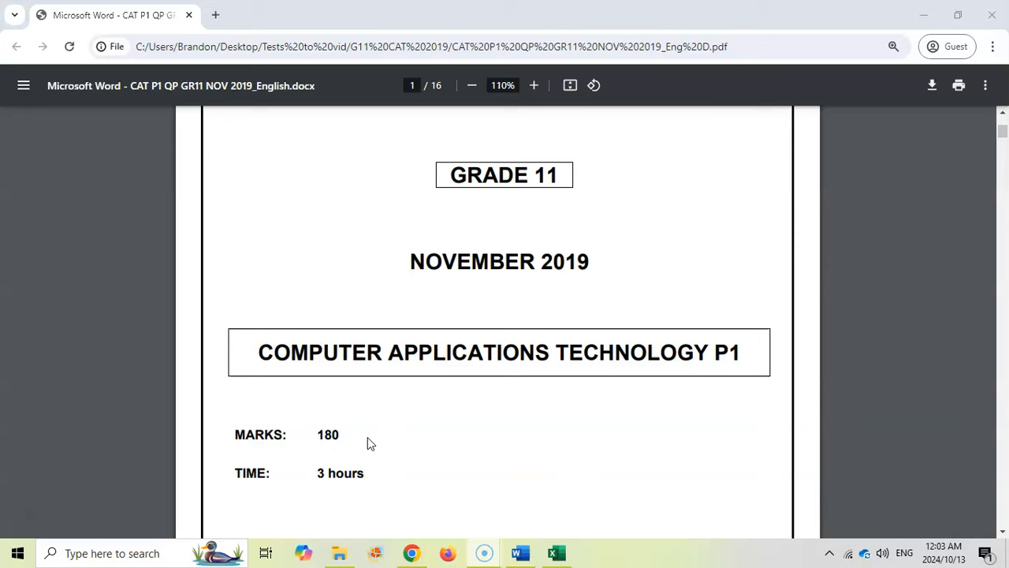
mouse_move(393, 441)
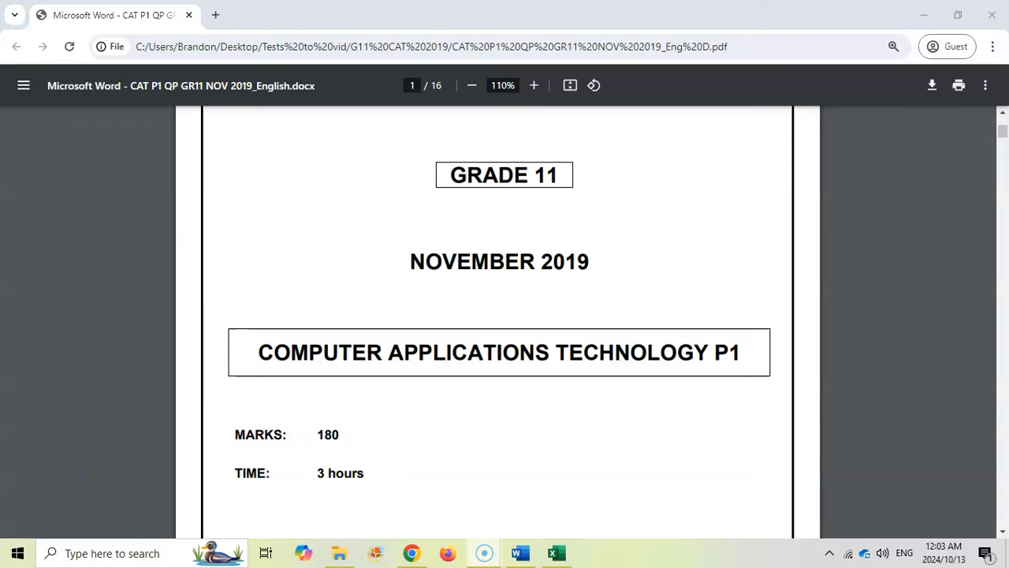
scroll("down", 3)
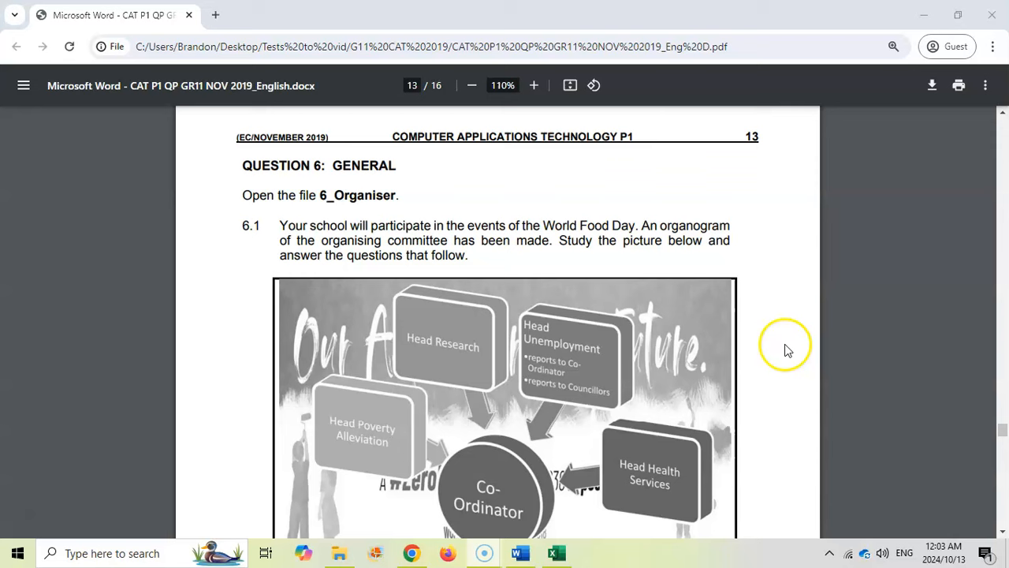
mouse_move(311, 213)
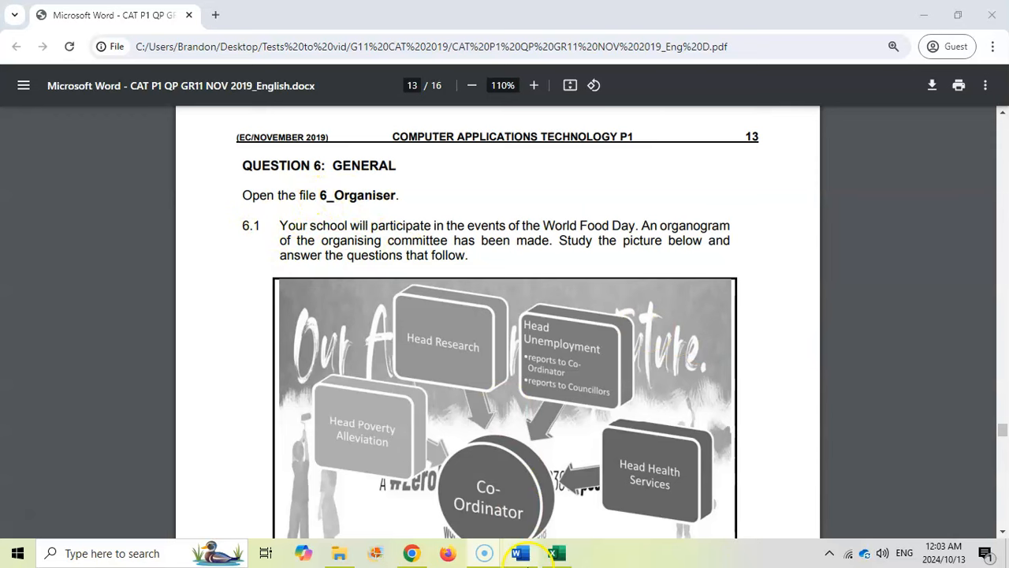
left_click(518, 553)
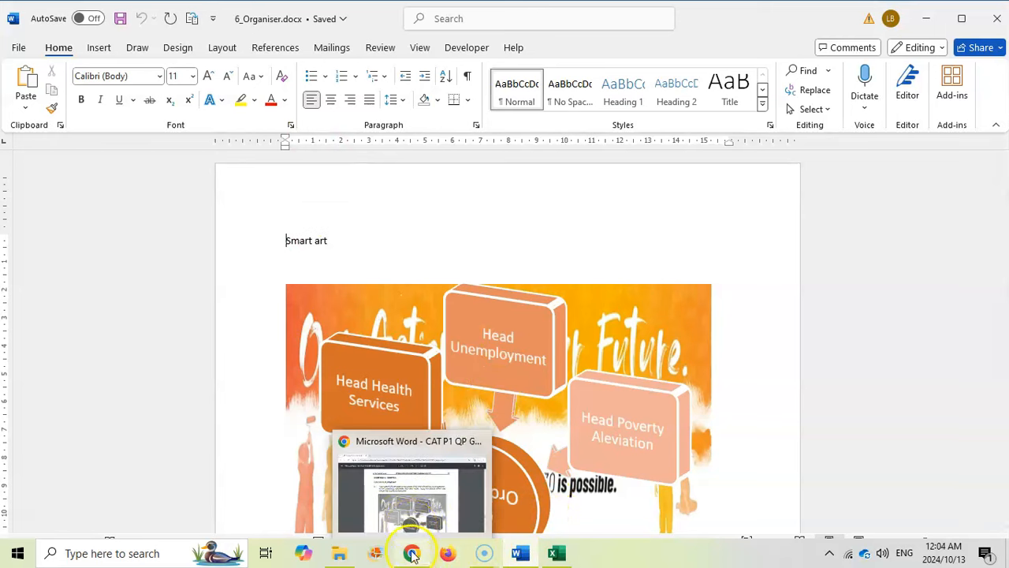
left_click(411, 551)
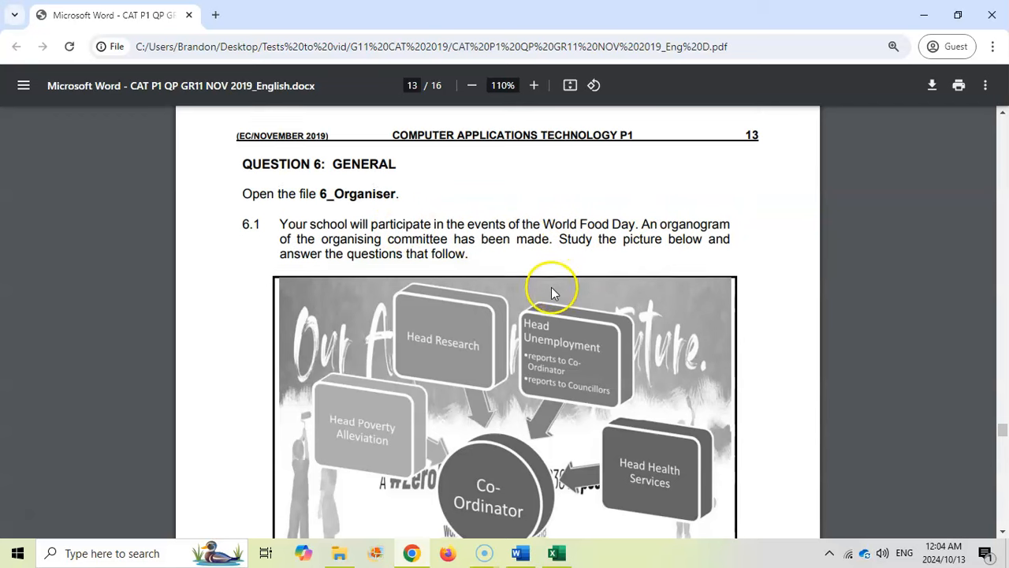
scroll("down", 3)
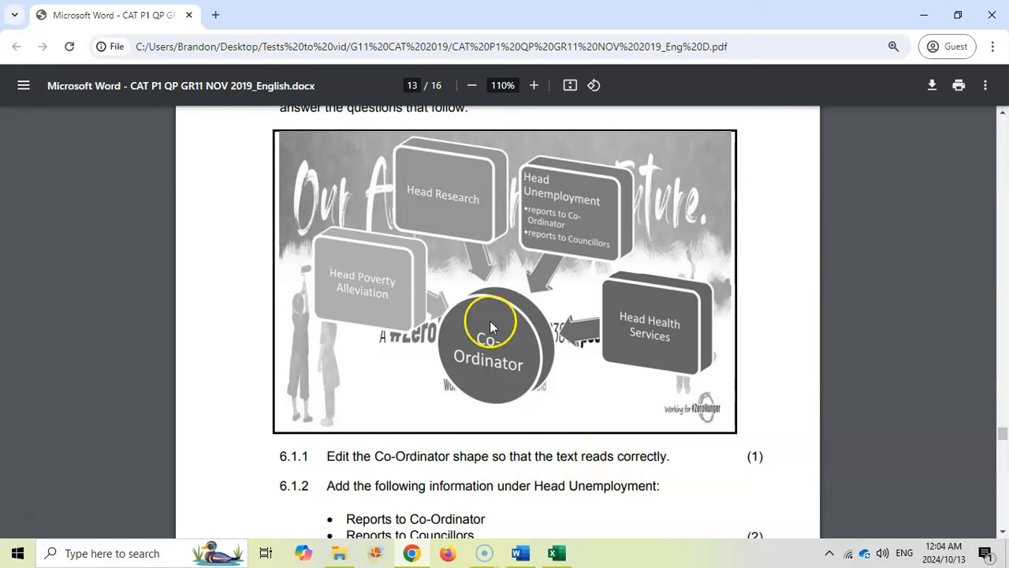
mouse_move(579, 524)
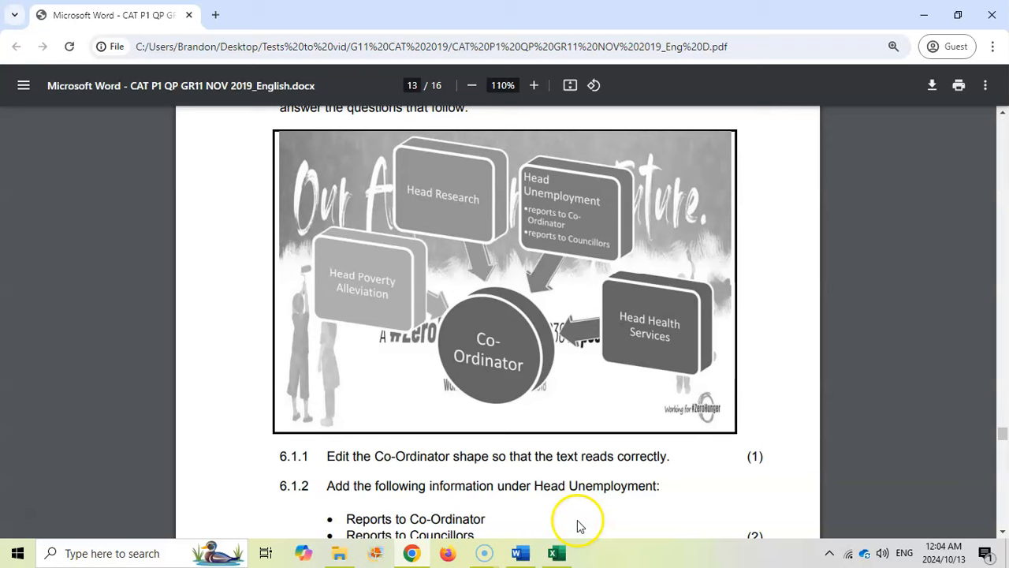
- Flip the Co-Ordinator circle horizontally so its text reads upright
left_click(519, 553)
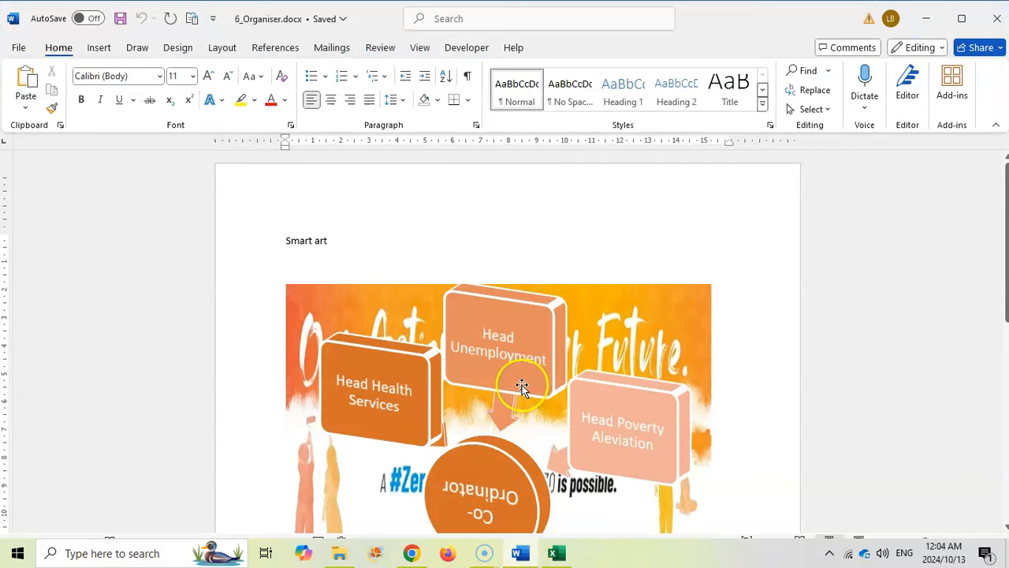
scroll("down", 3)
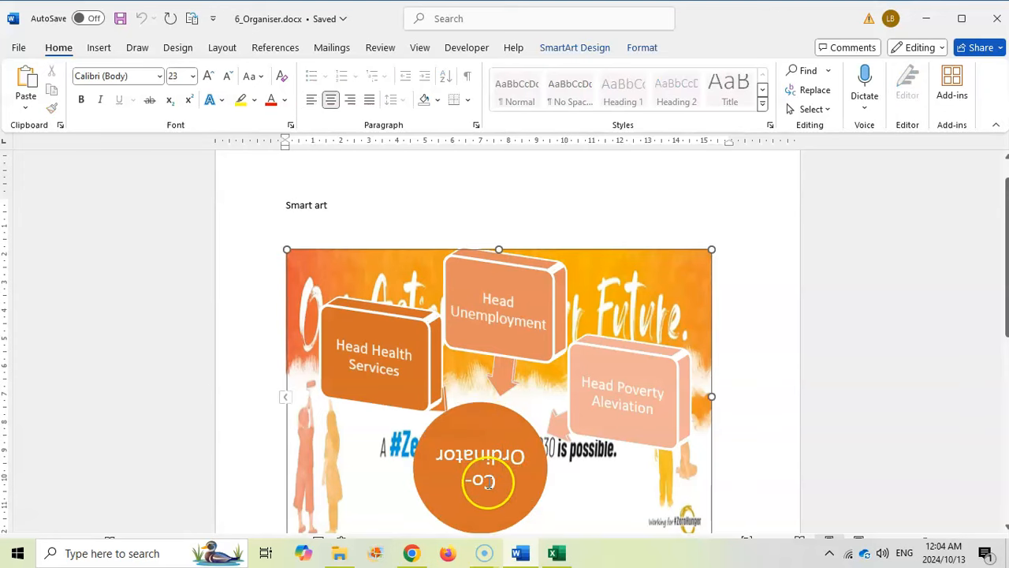
left_click(574, 48)
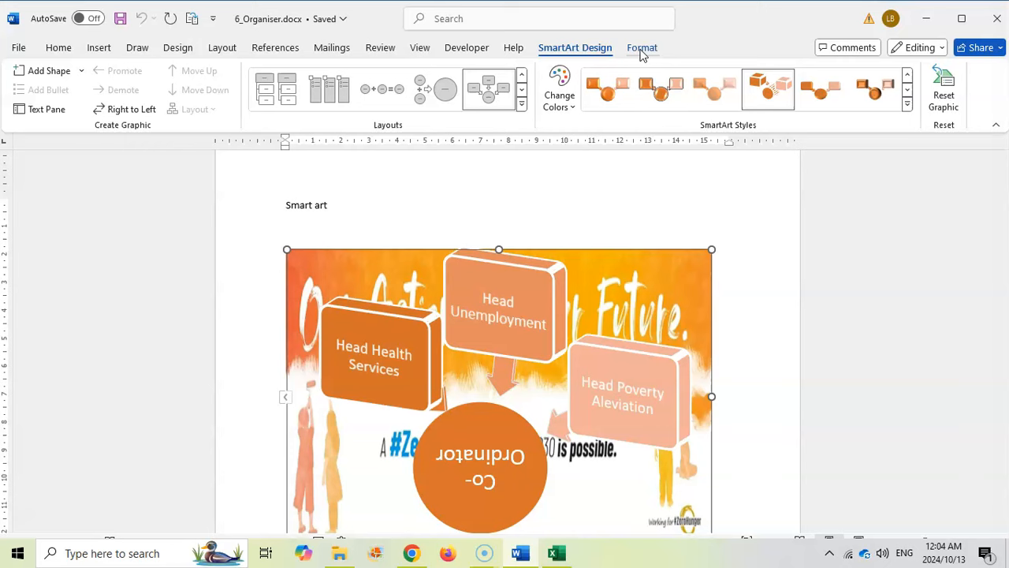
left_click(641, 47)
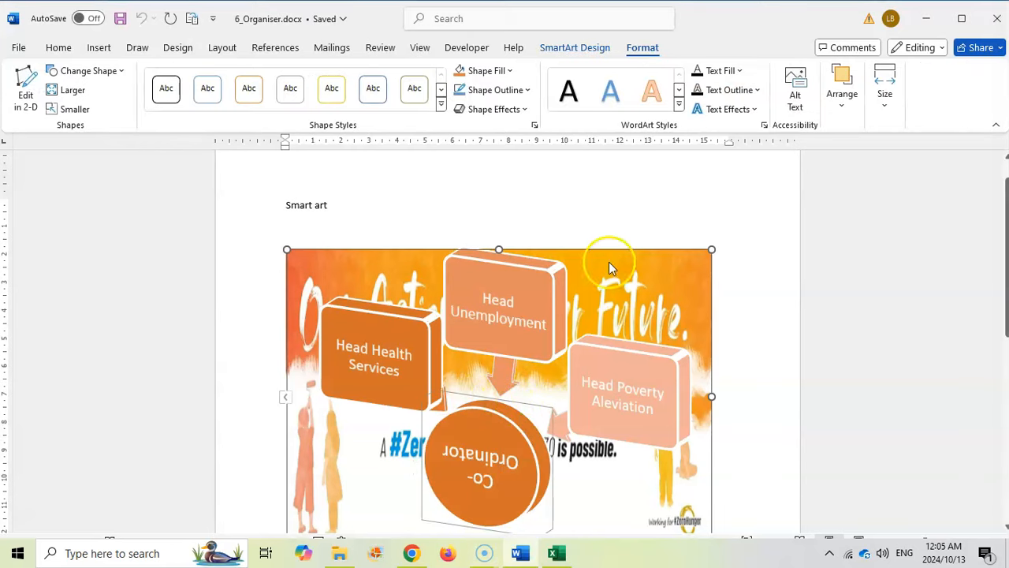
left_click(842, 86)
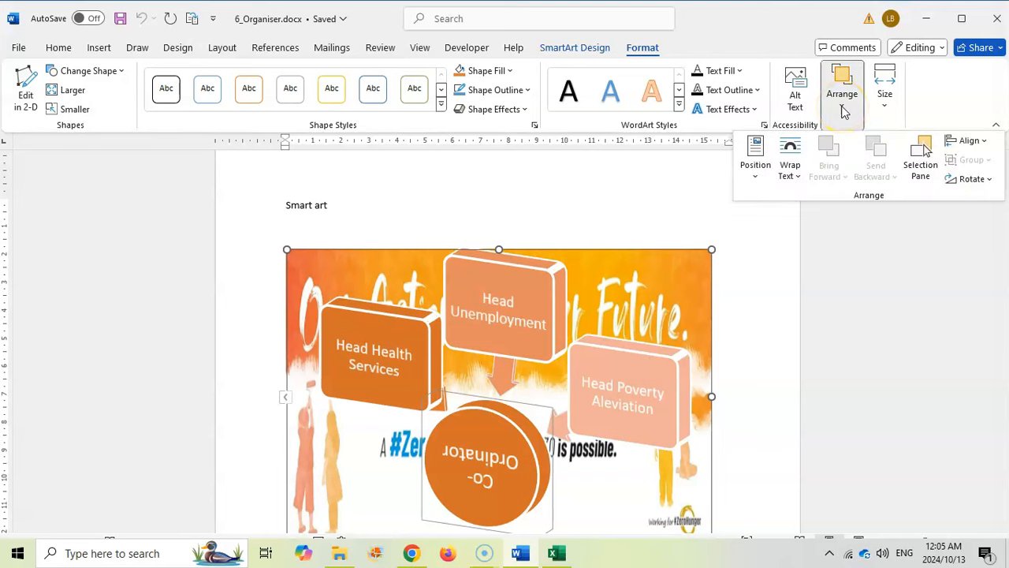
left_click(972, 178)
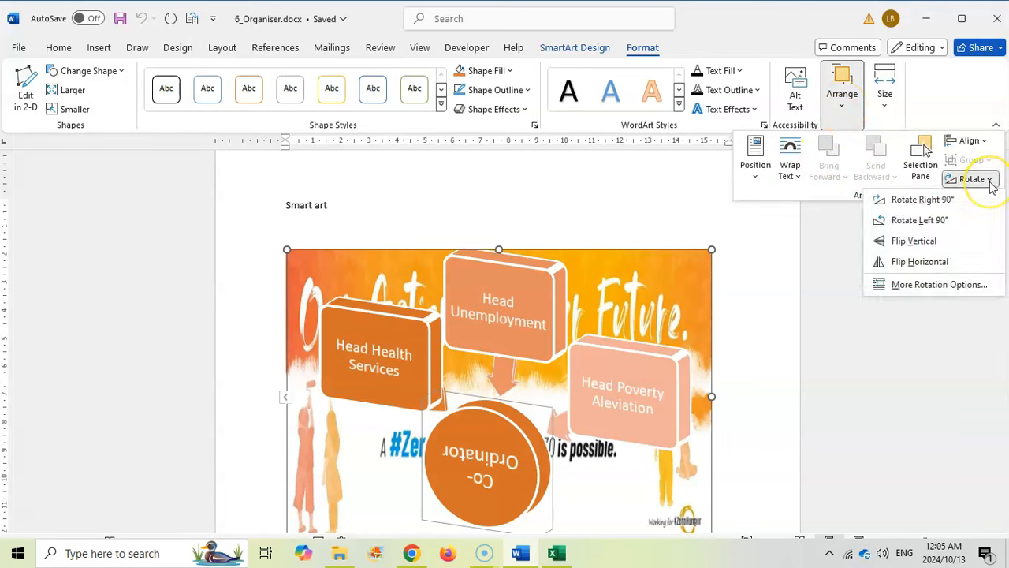
mouse_move(909, 261)
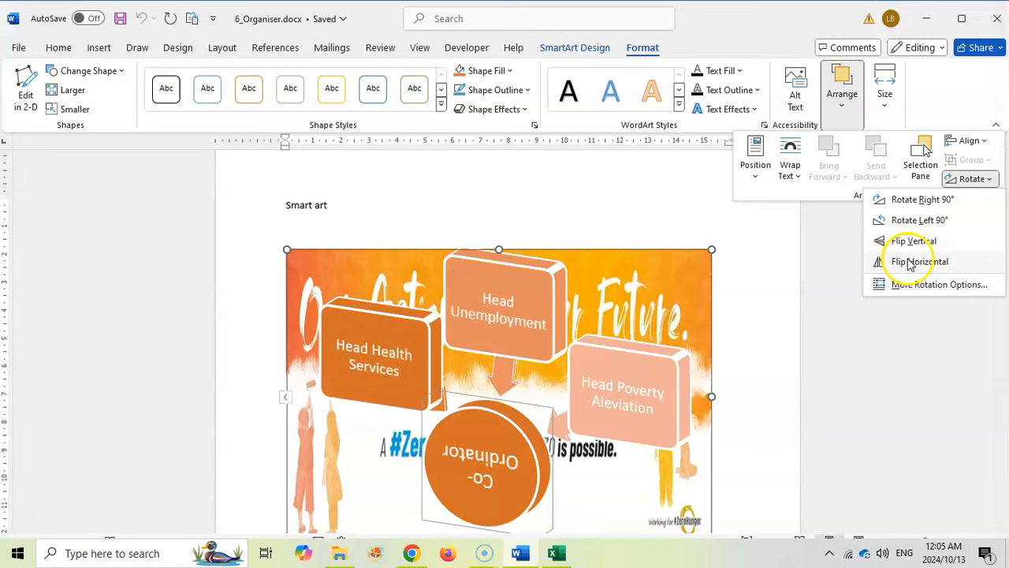
left_click(912, 240)
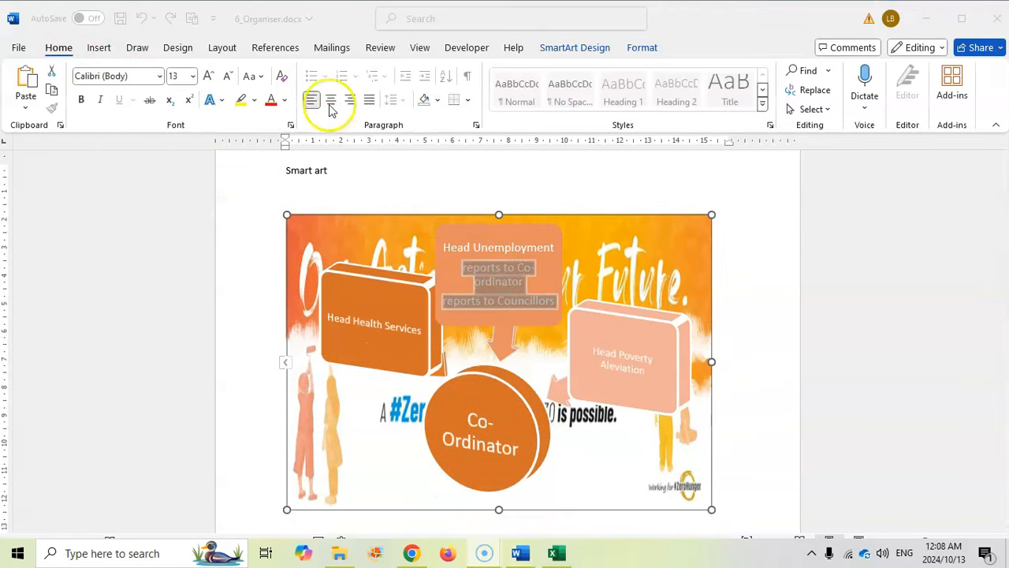
- Add left-aligned 'reports to Co-ordinator' and 'reports to Councillors' bullets to Head Unemployment
left_click(312, 100)
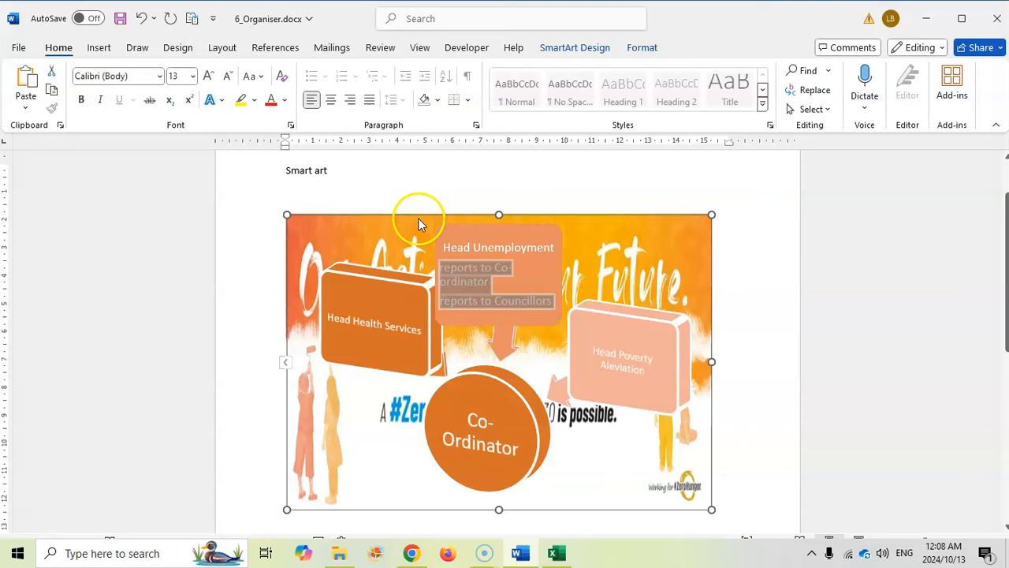
left_click(228, 77)
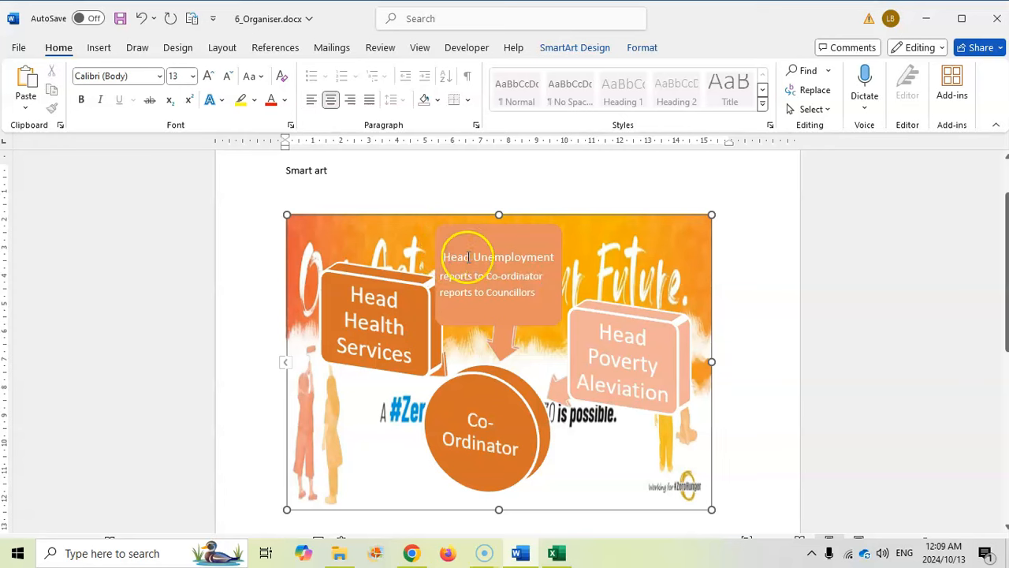
left_click(208, 76)
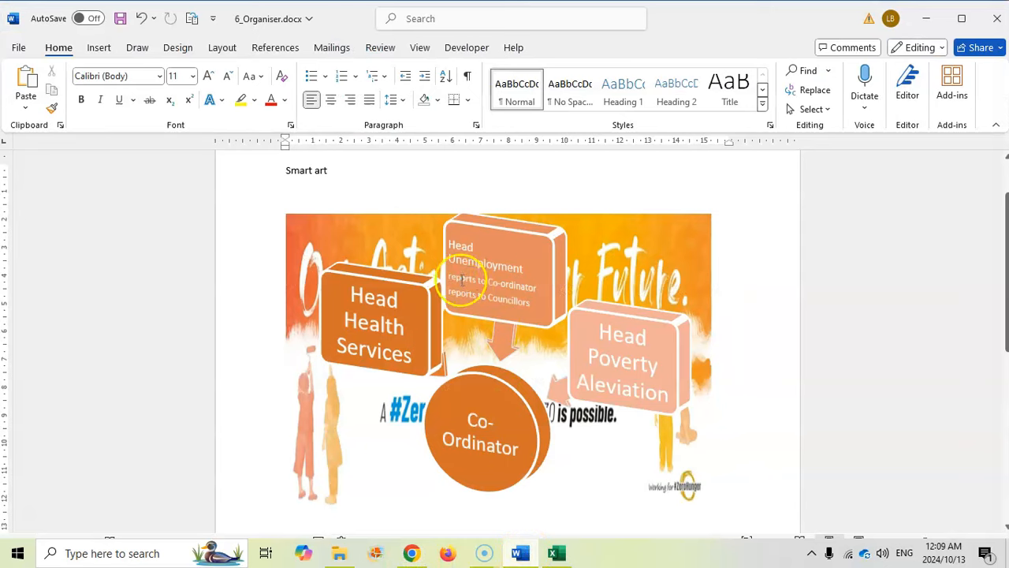
left_click(497, 271)
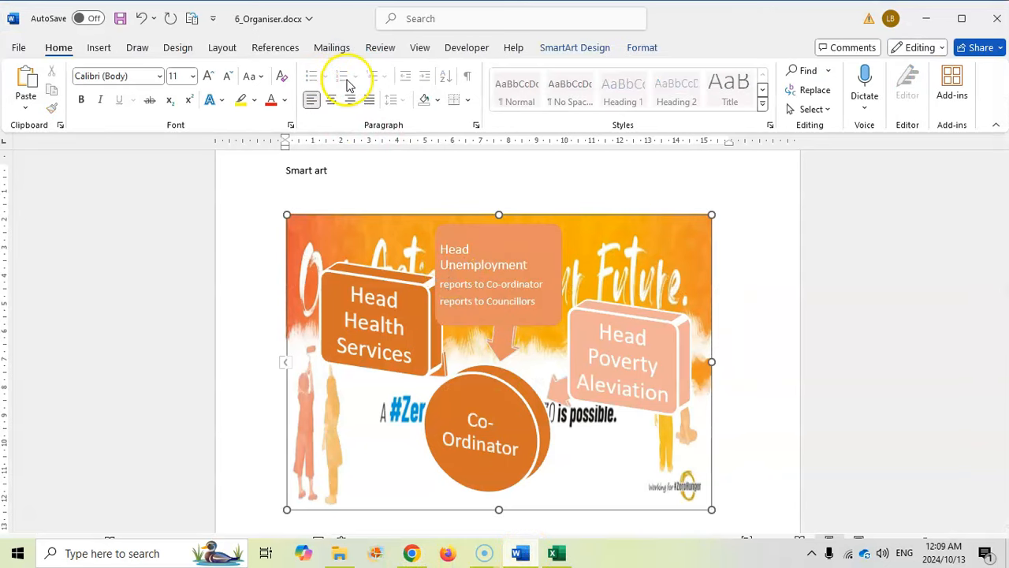
left_click(642, 47)
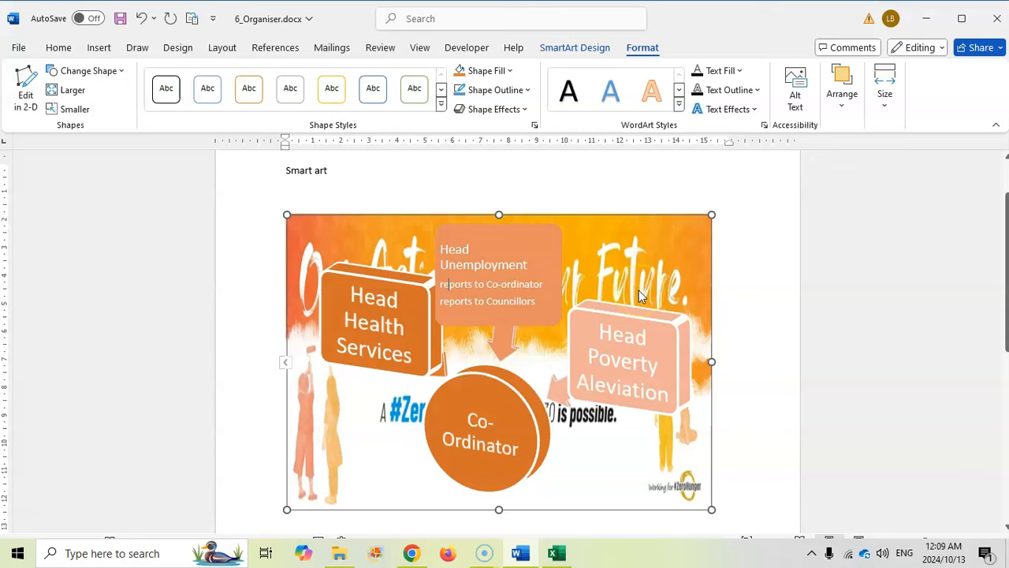
left_click(525, 305)
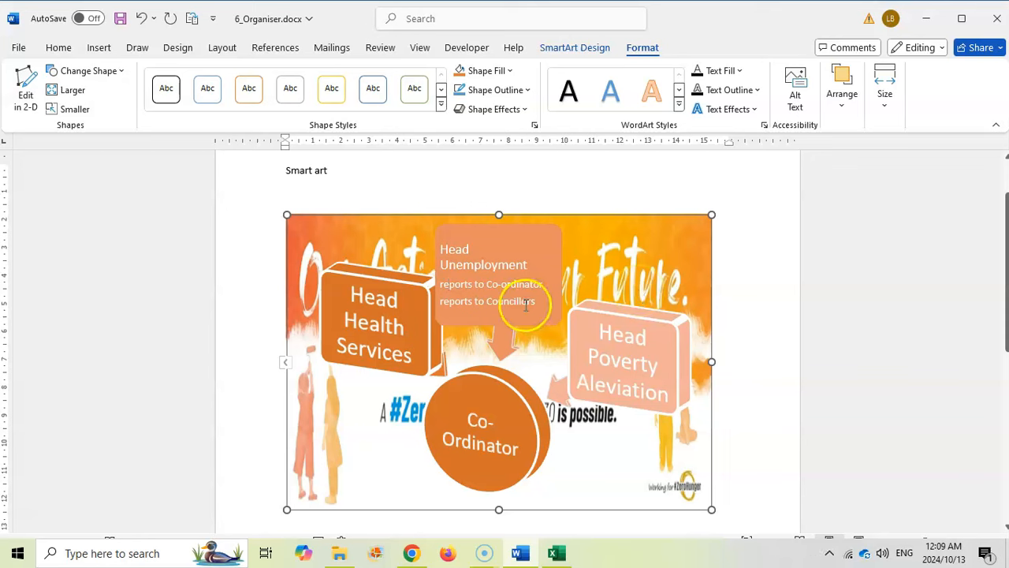
left_click(412, 552)
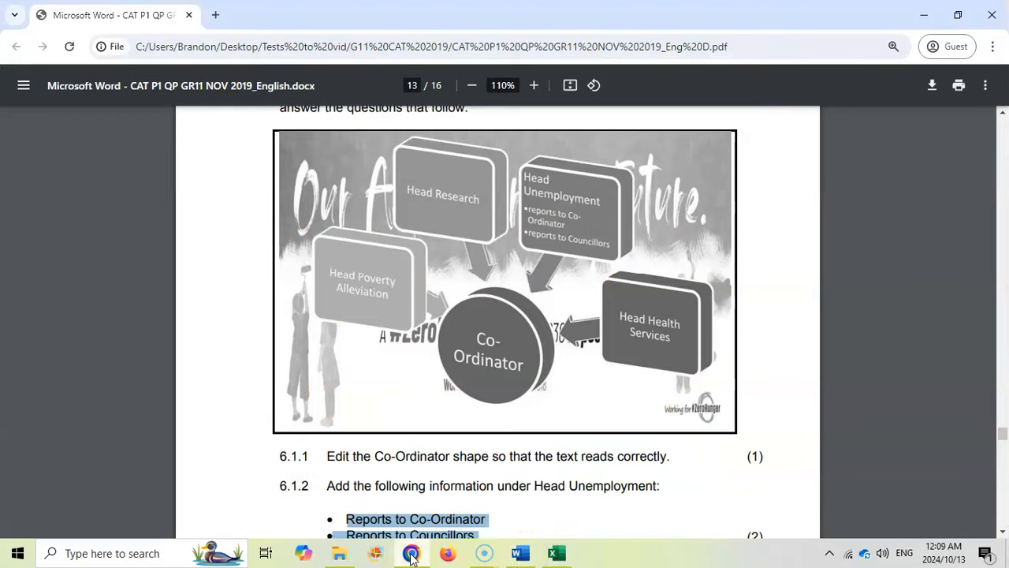
- Review page 13's reference organogram showing the Head Research shape
scroll("down", 3)
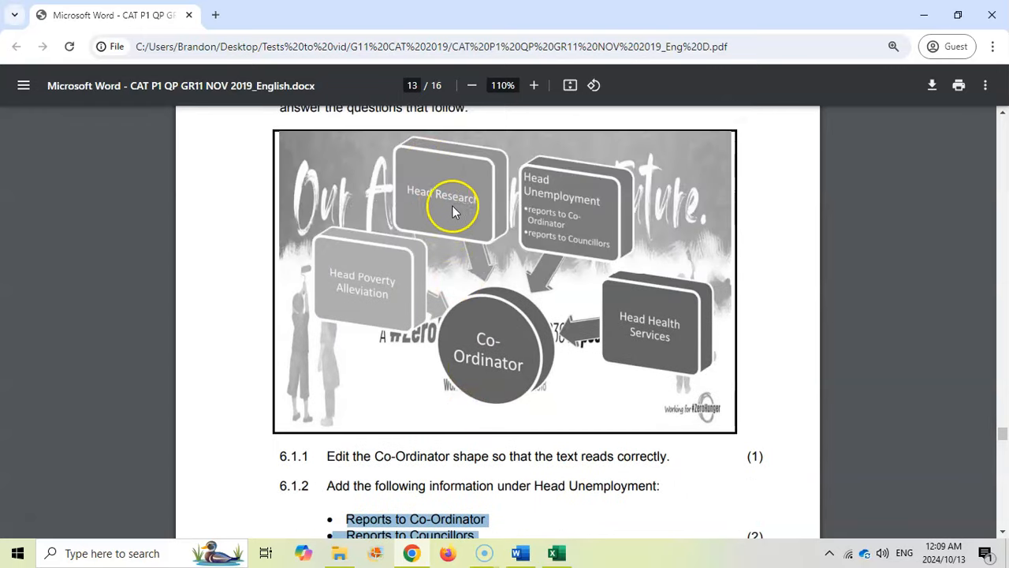
mouse_move(540, 406)
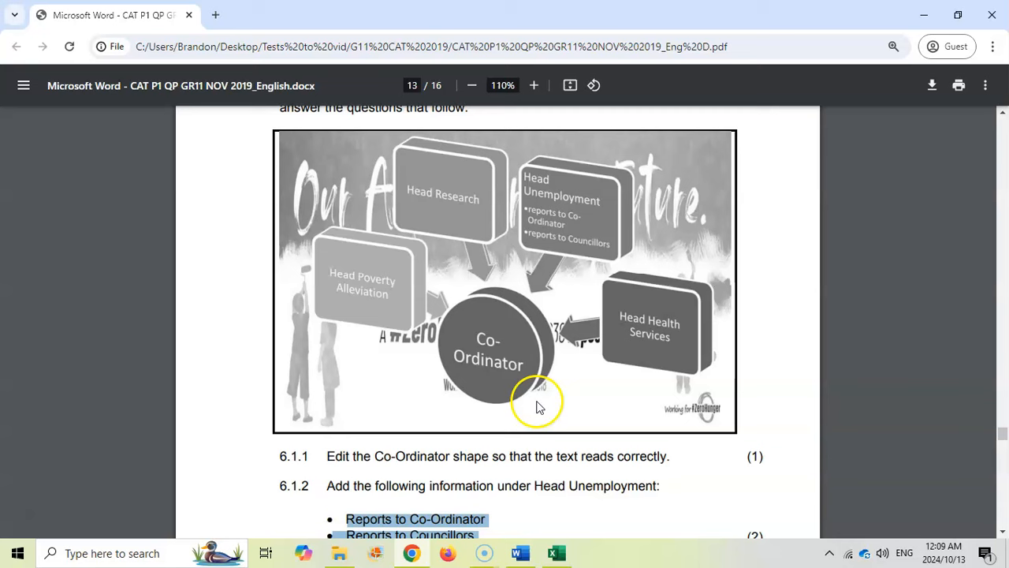
mouse_move(524, 426)
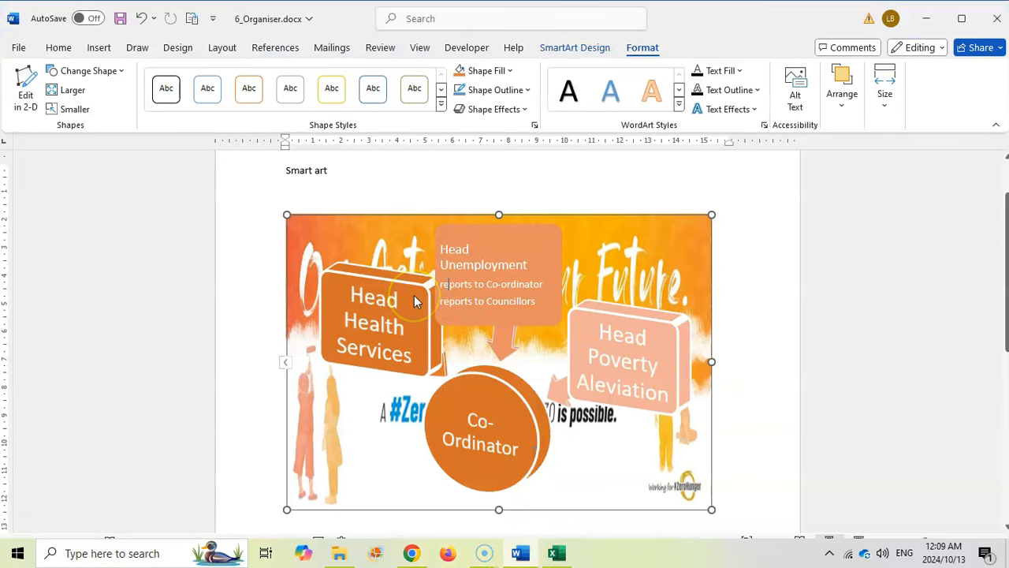
- Select Head Health Services and add a new shape labelled Head Research
left_click(575, 47)
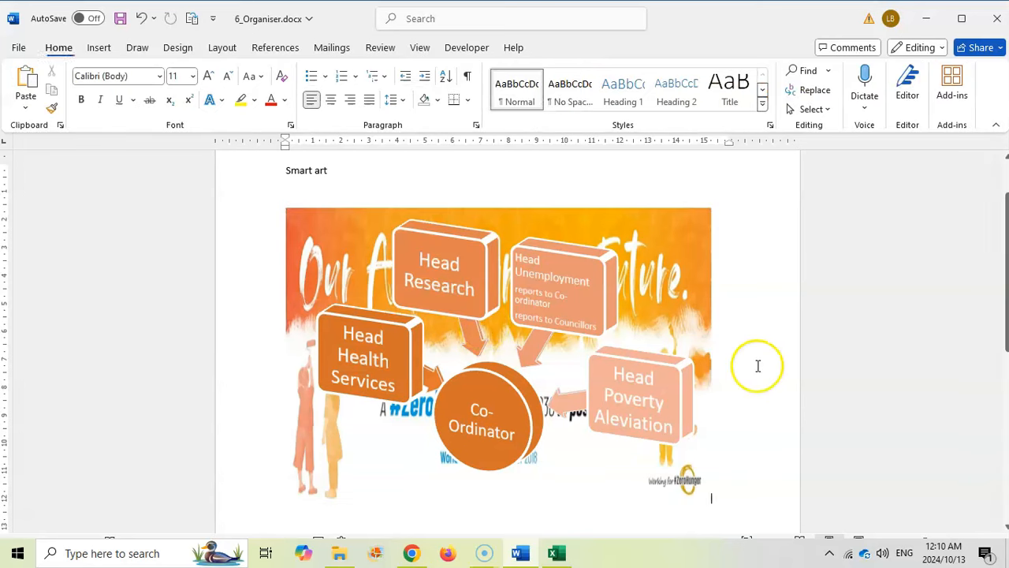
mouse_move(361, 335)
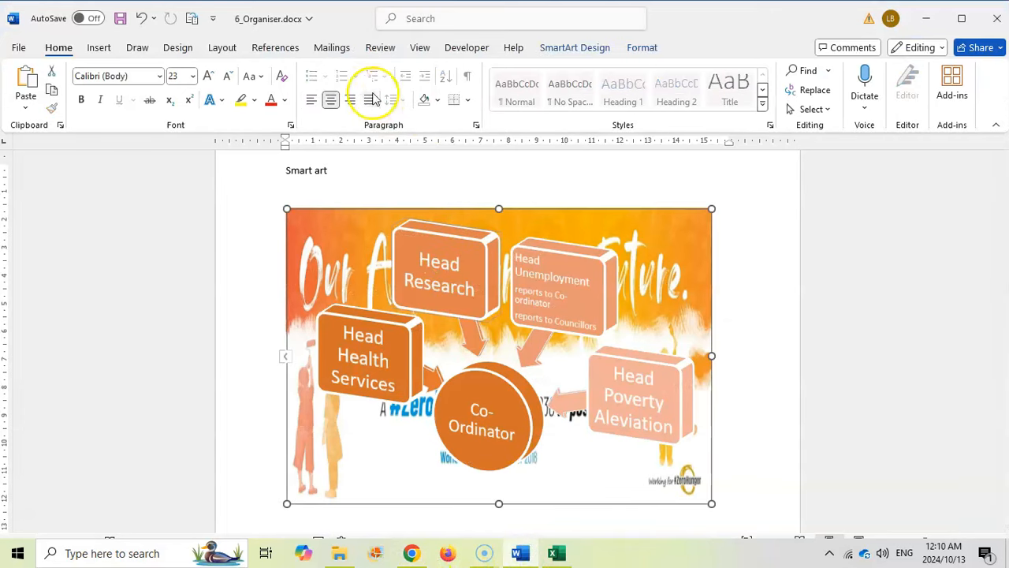
left_click(228, 76)
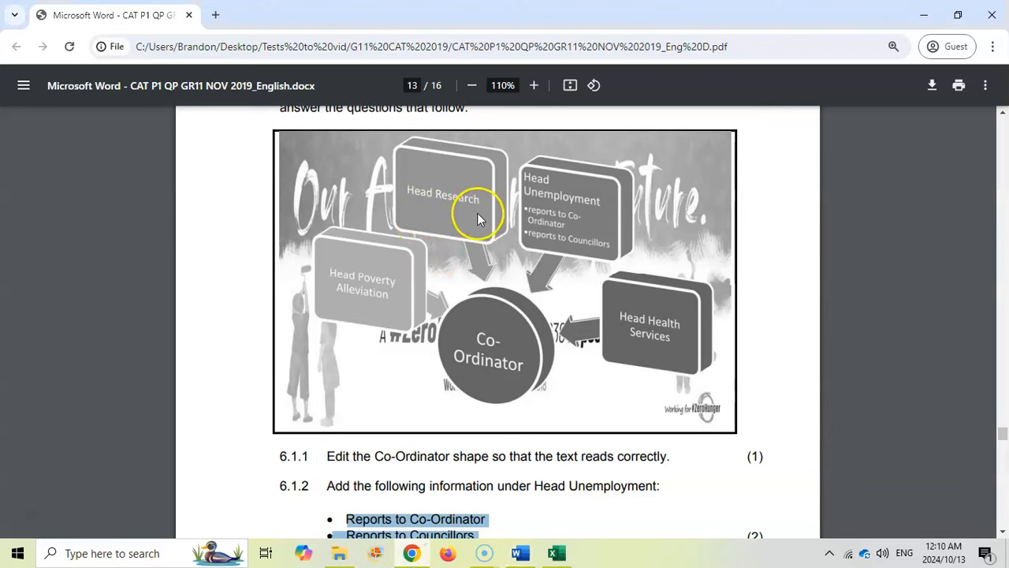
mouse_move(473, 560)
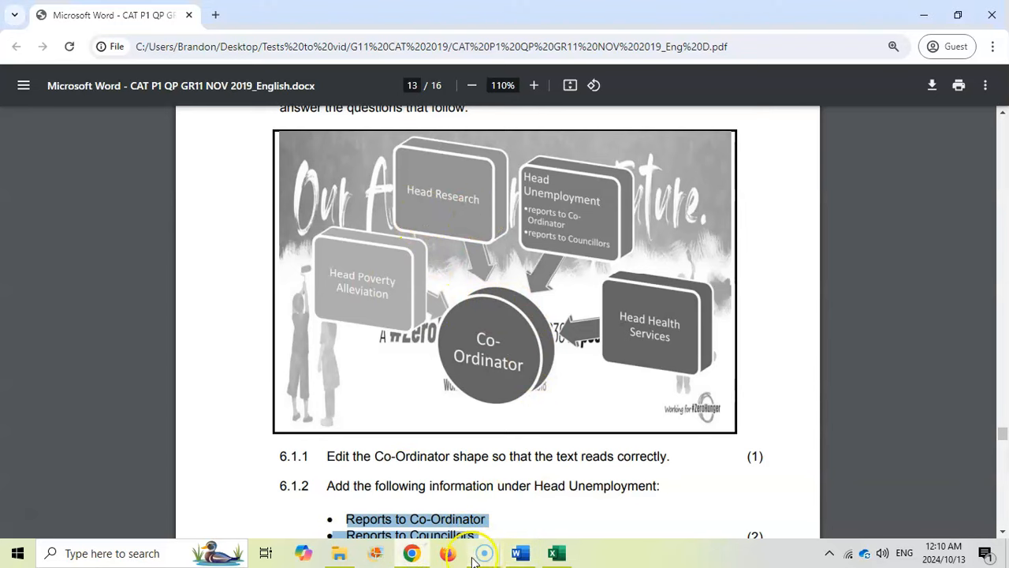
- Read tasks 6.1.3 and 6.1.4 about the right-to-left layout, then return to Word
scroll("down", 3)
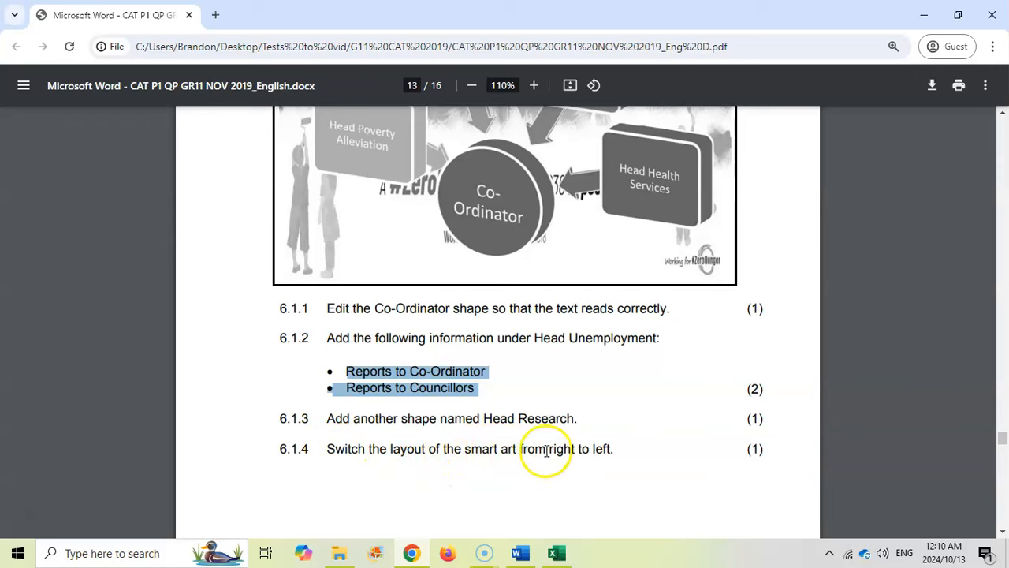
scroll("down", 3)
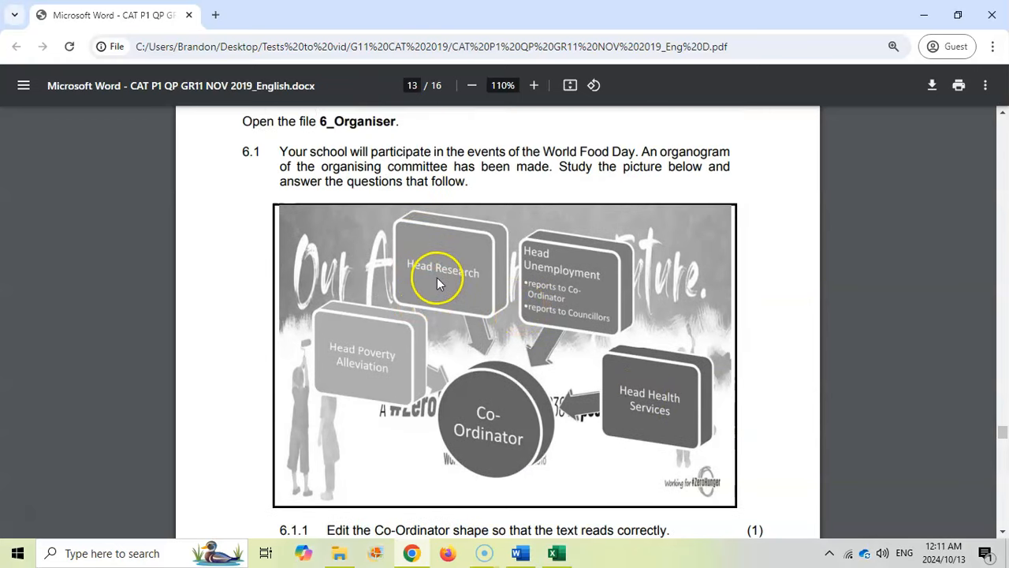
mouse_move(629, 398)
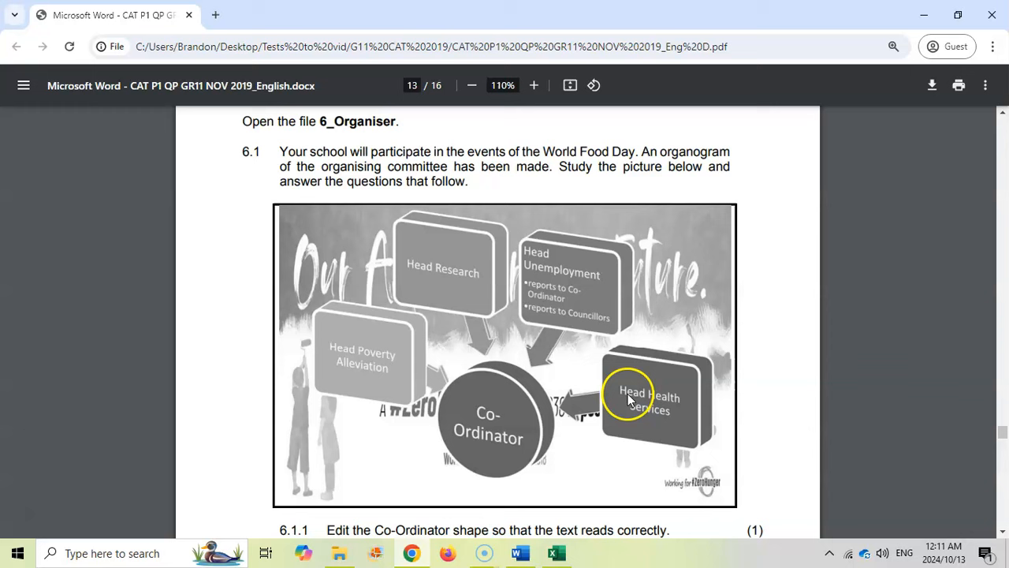
mouse_move(528, 544)
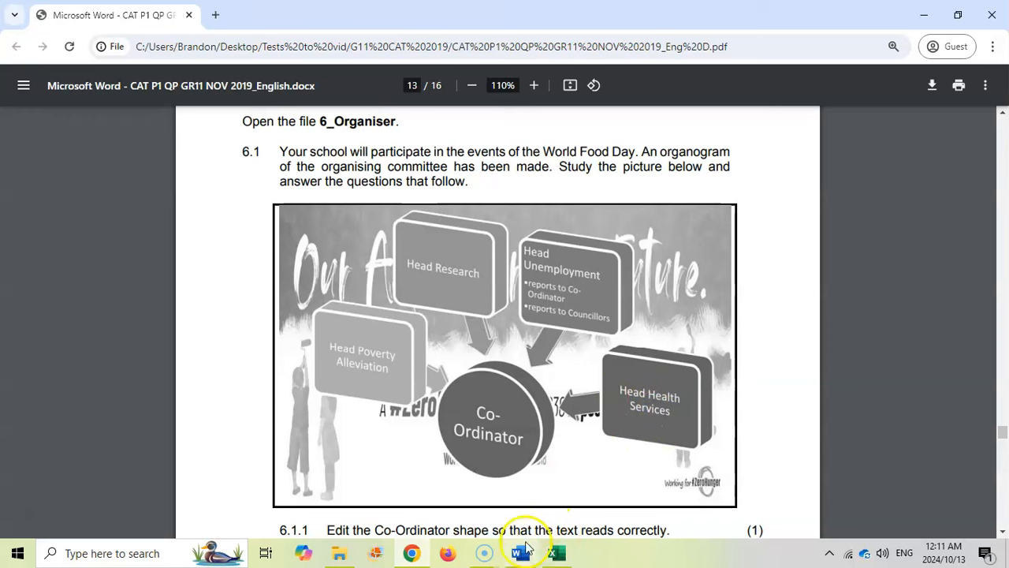
left_click(519, 552)
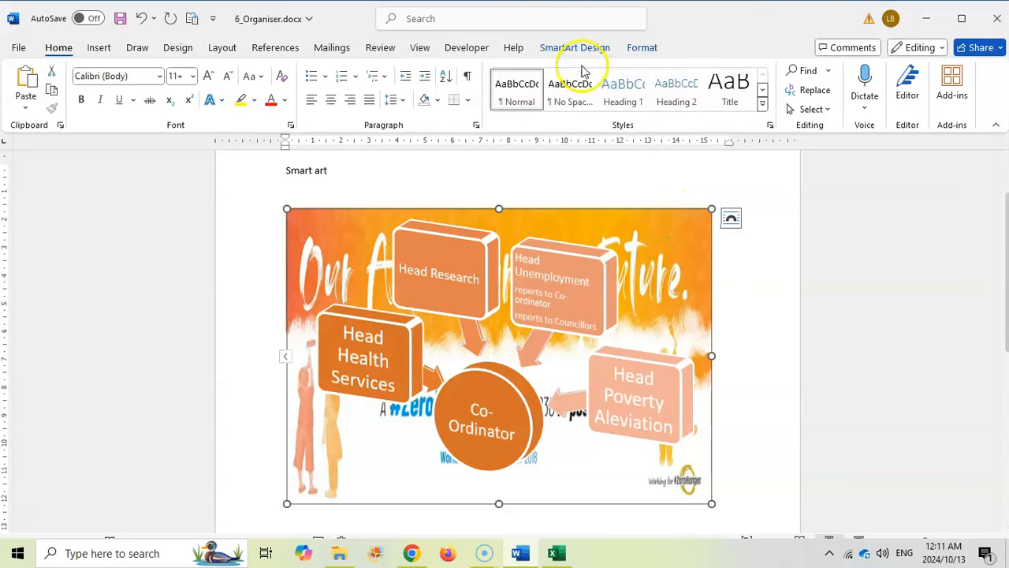
- Set the organogram to Right to Left and move Head Research before Head Unemployment
left_click(575, 47)
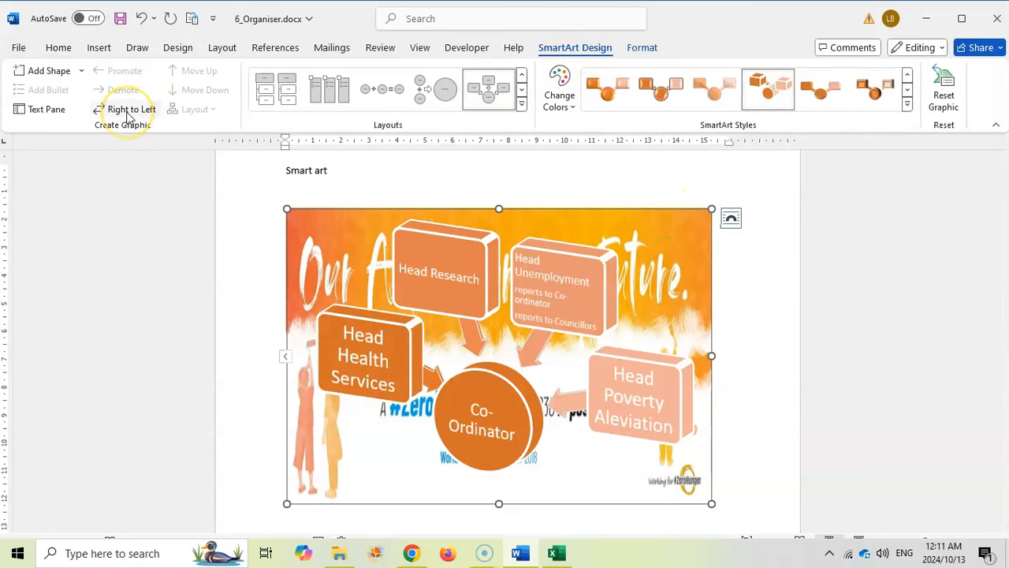
left_click(130, 109)
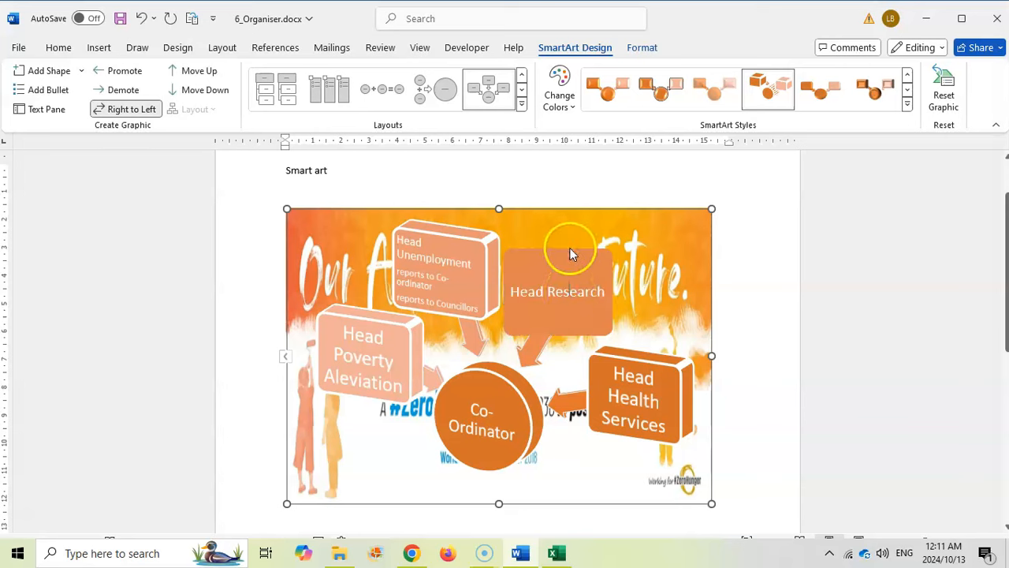
left_click(199, 71)
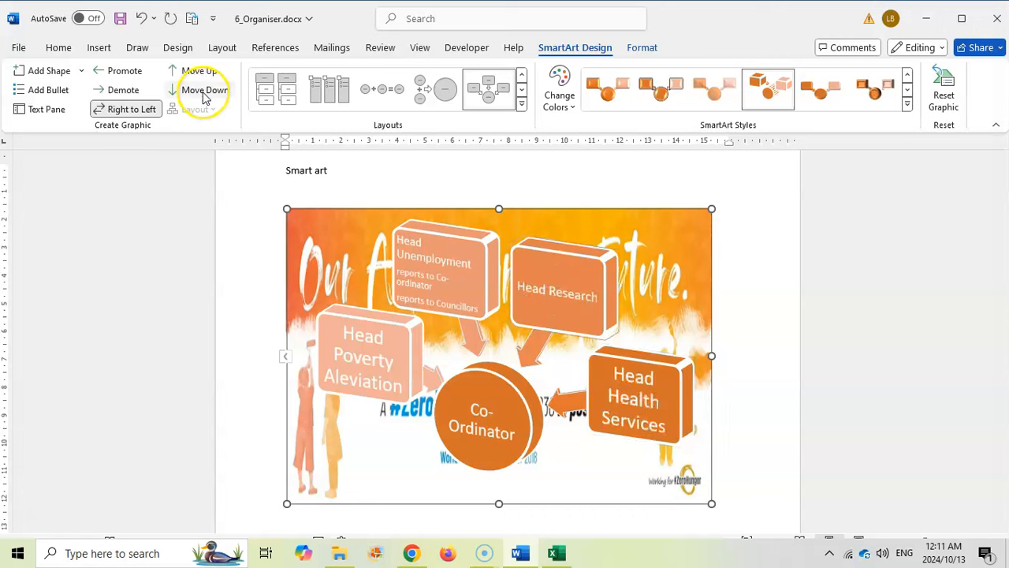
left_click(205, 90)
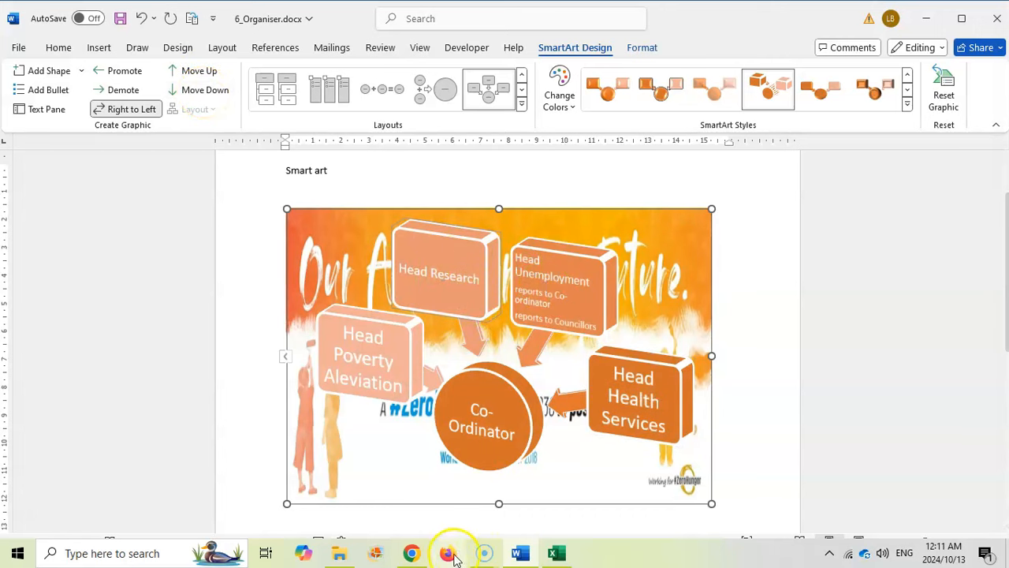
left_click(447, 552)
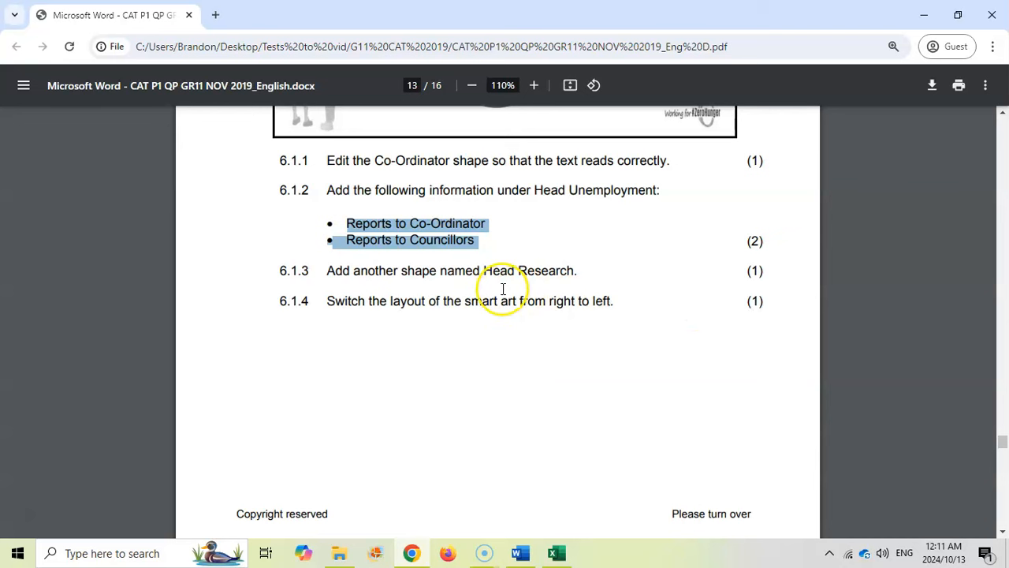
- Read page 14's Time bar chart tasks 6.2.1–6.2.3 and bring up 6_Celebrate in Excel
scroll("down", 3)
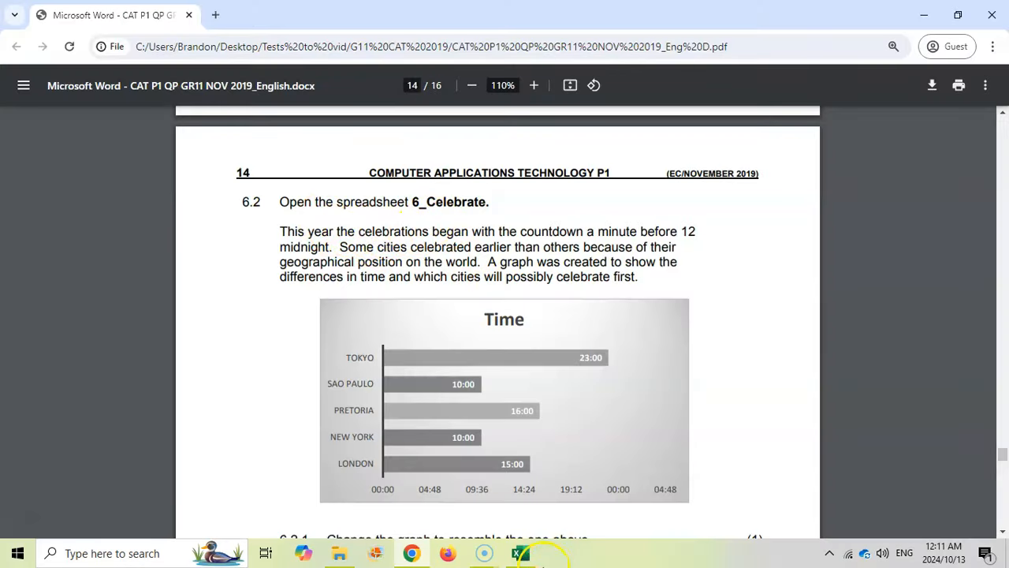
left_click(520, 553)
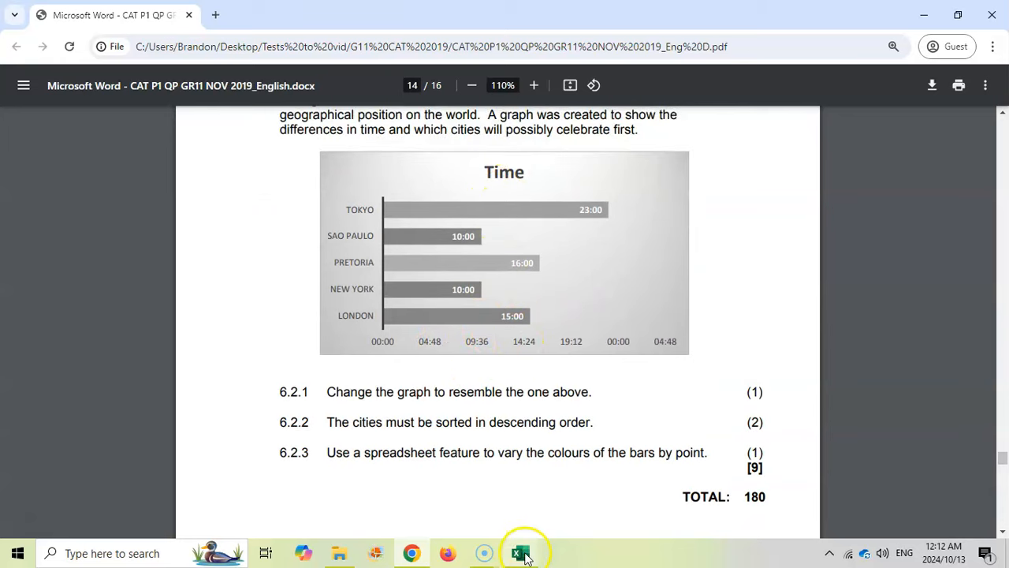
left_click(519, 553)
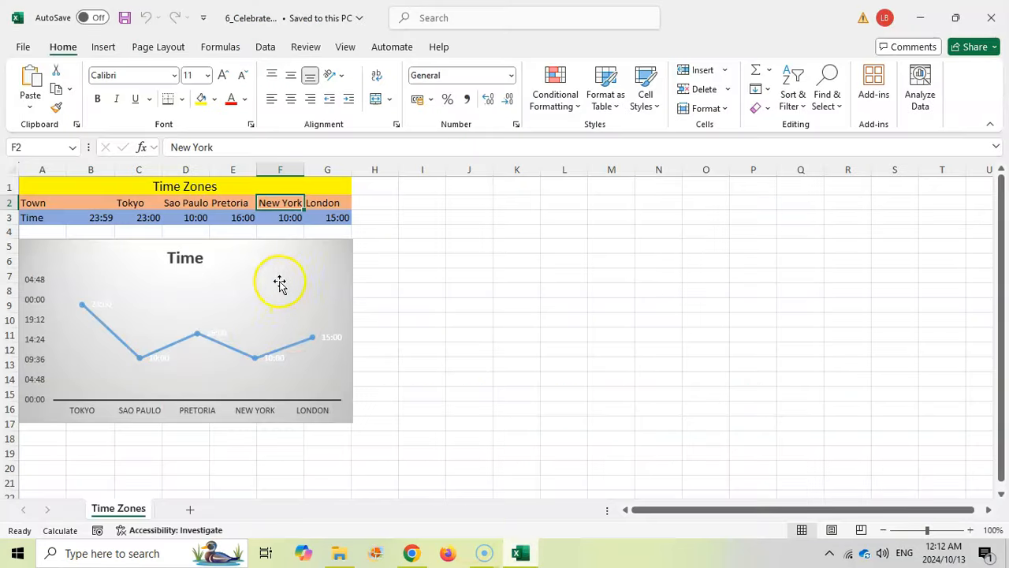
- Change the Time chart from a line chart to a Bar chart
left_click(411, 552)
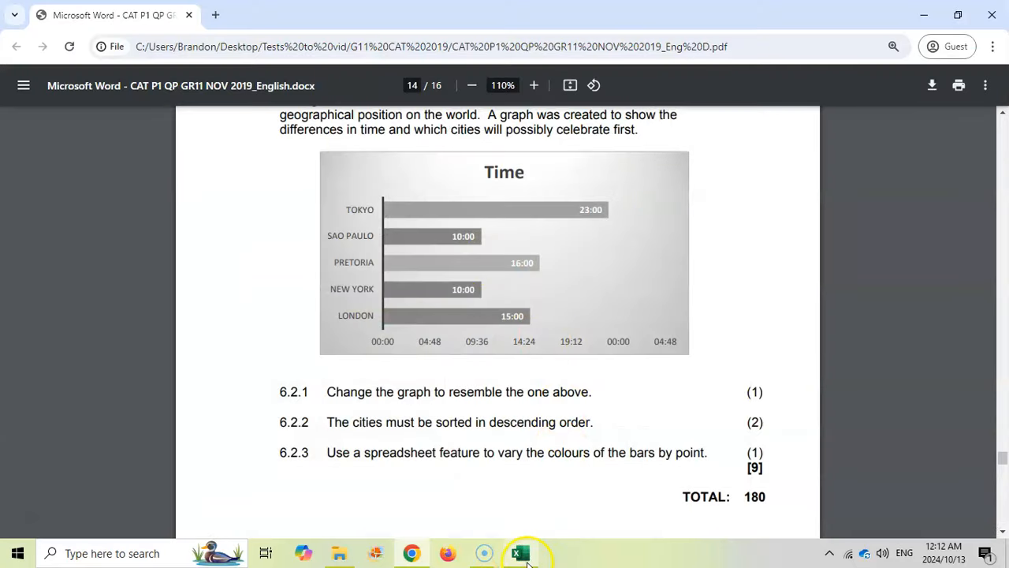
left_click(518, 552)
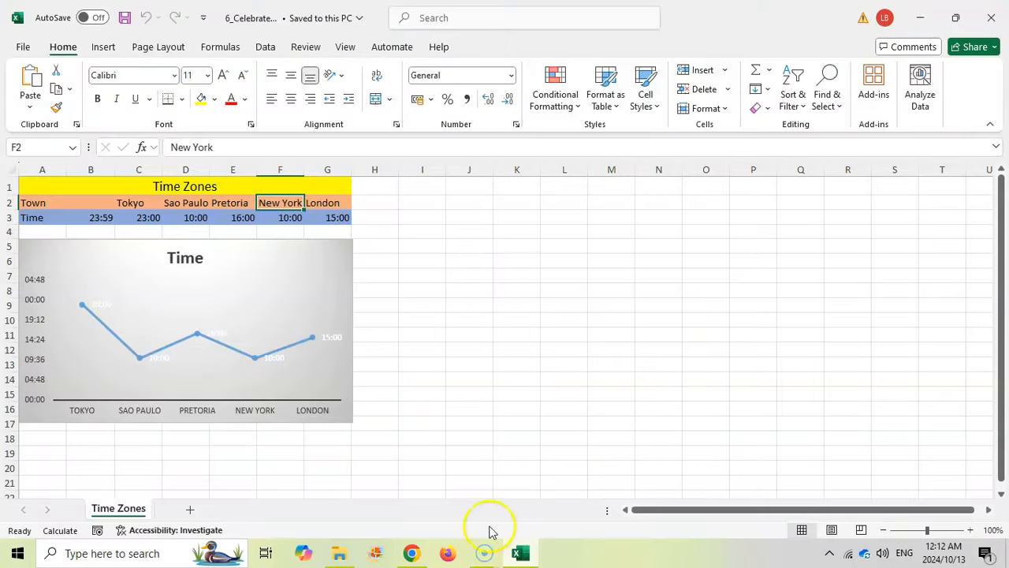
left_click(185, 331)
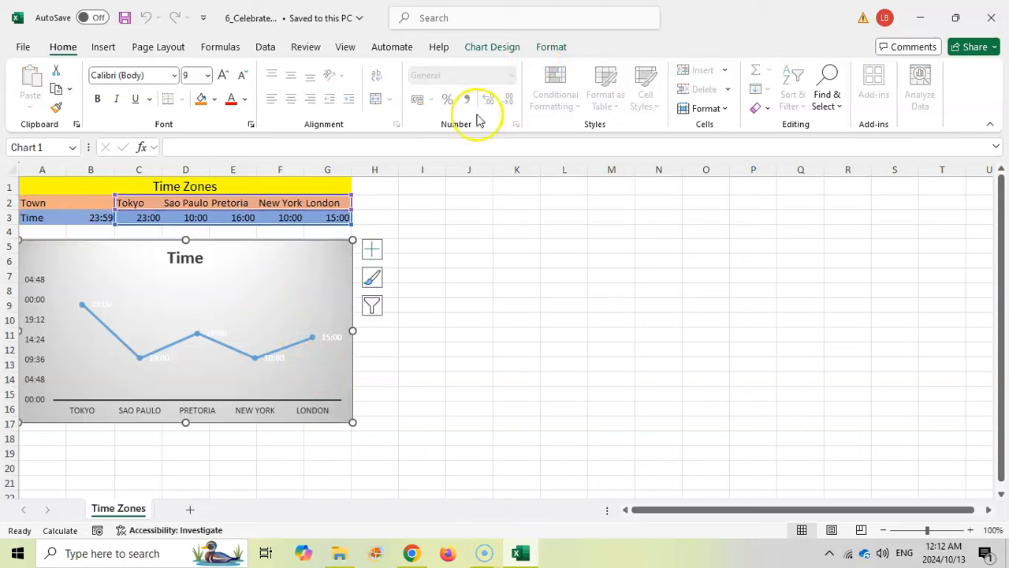
left_click(492, 46)
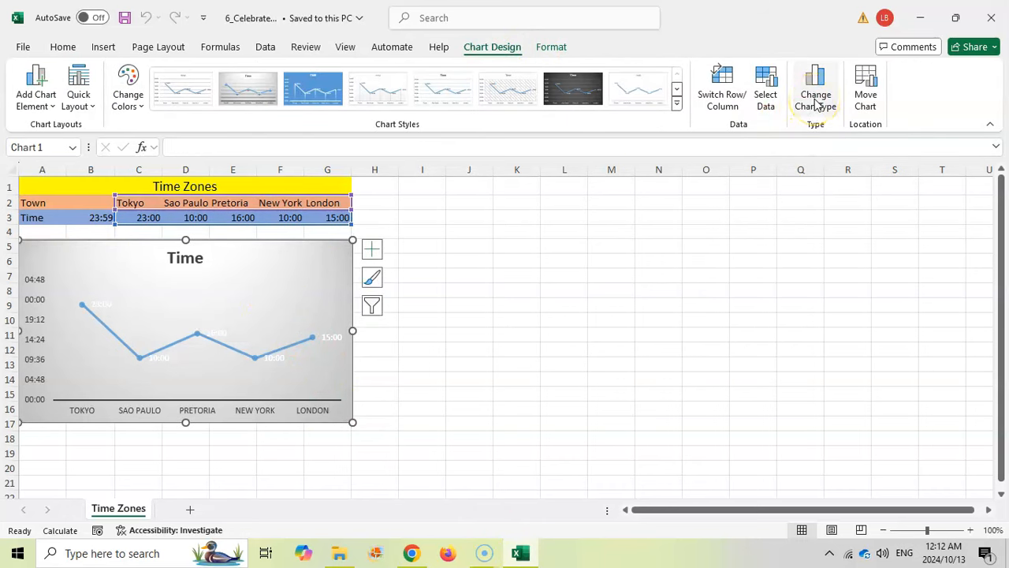
left_click(815, 87)
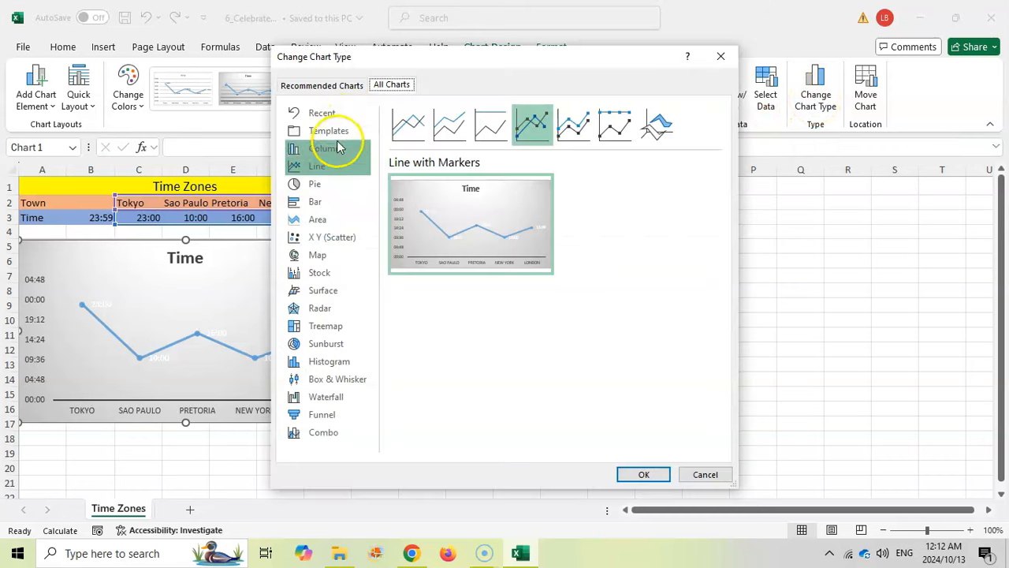
left_click(315, 201)
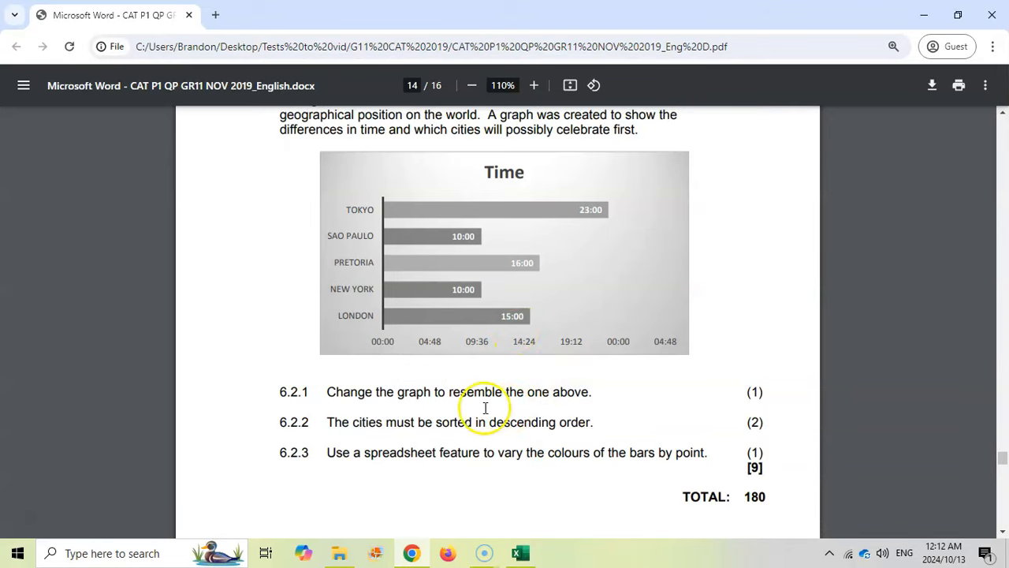
mouse_move(496, 422)
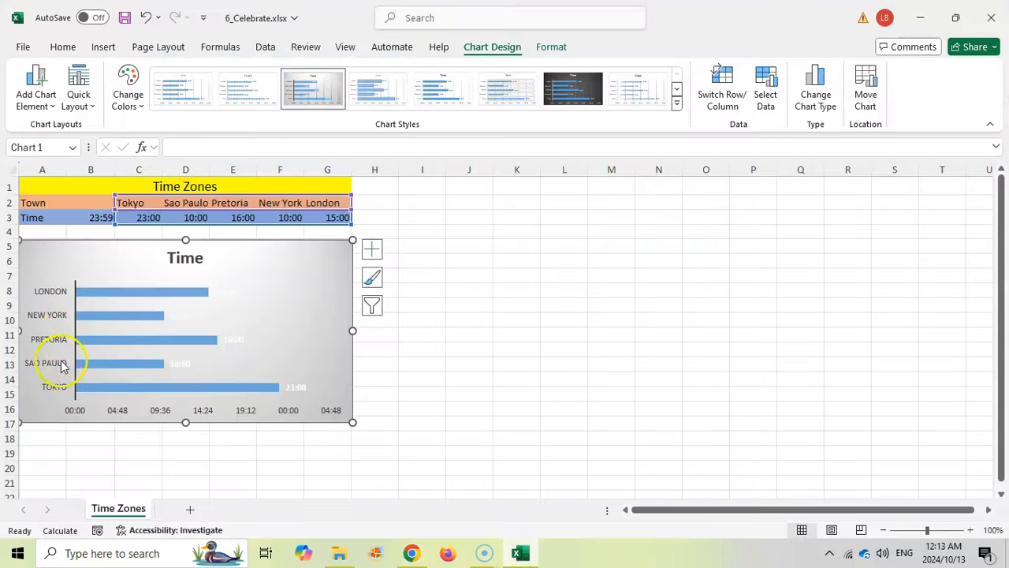
- Sort the towns in C2:G3 by Row 2 cell values, A to Z
left_click(336, 213)
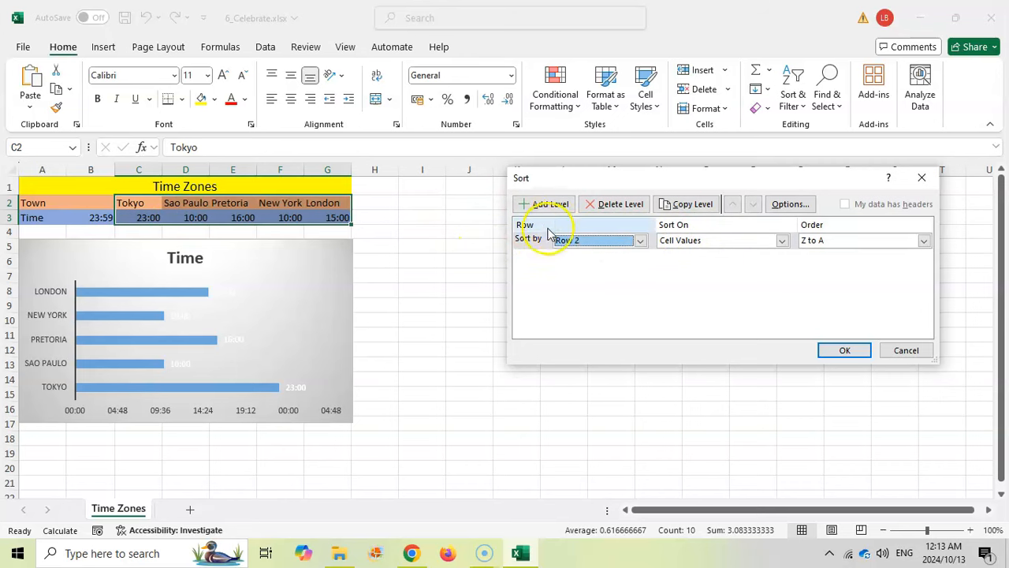
left_click(923, 240)
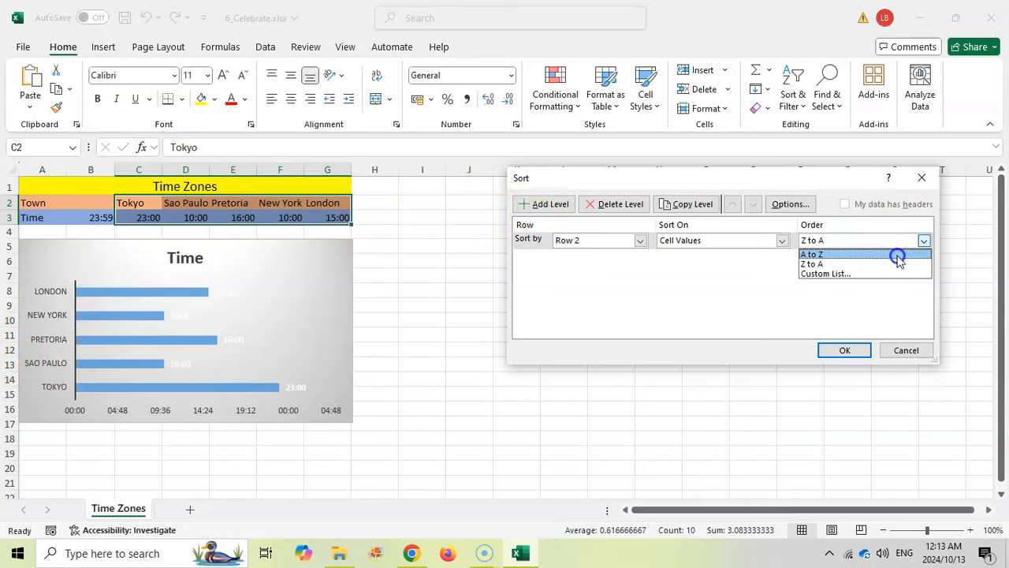
left_click(844, 350)
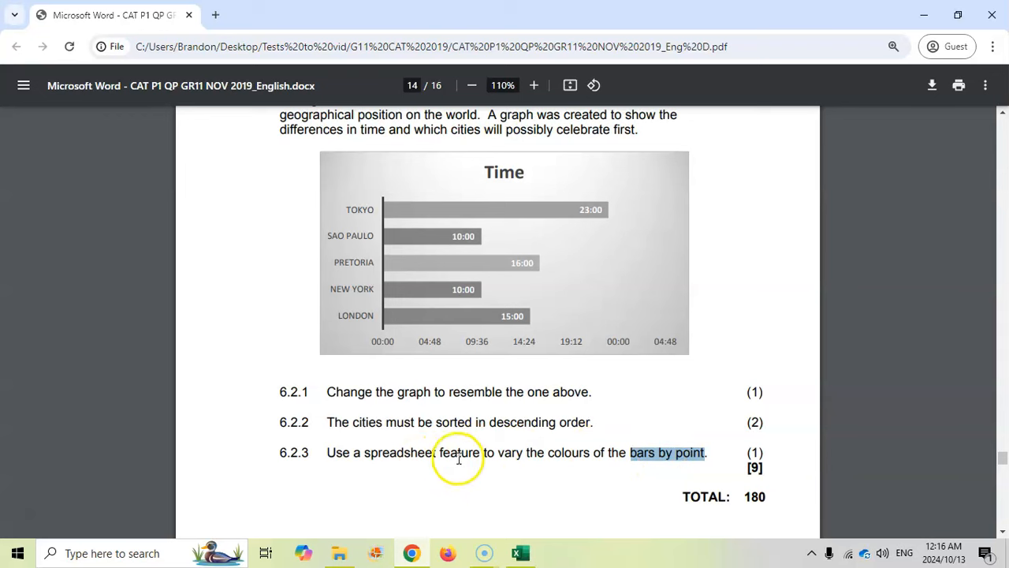
mouse_move(465, 230)
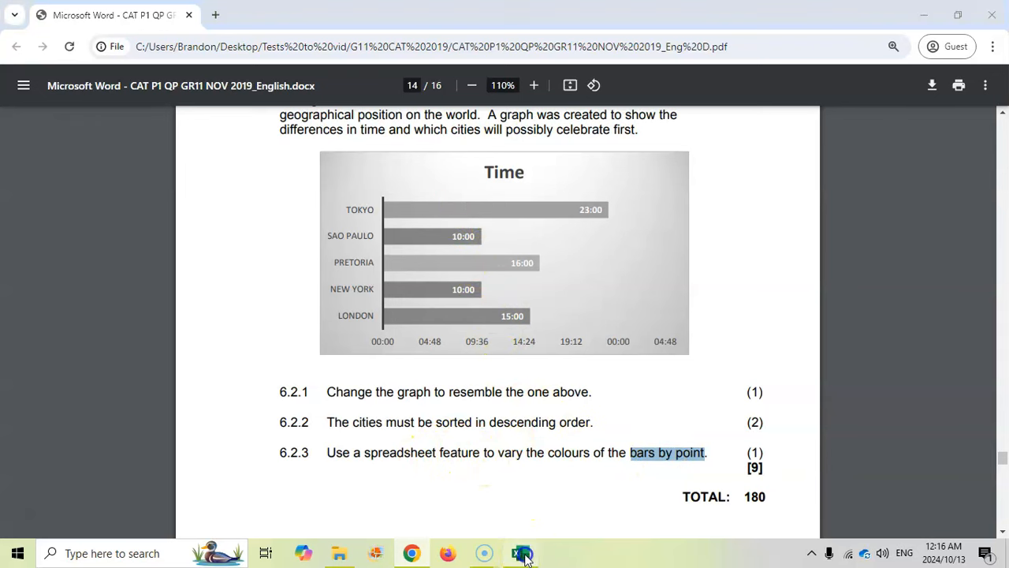
- Open the Format Data Series fill settings for the Time chart bars
left_click(518, 553)
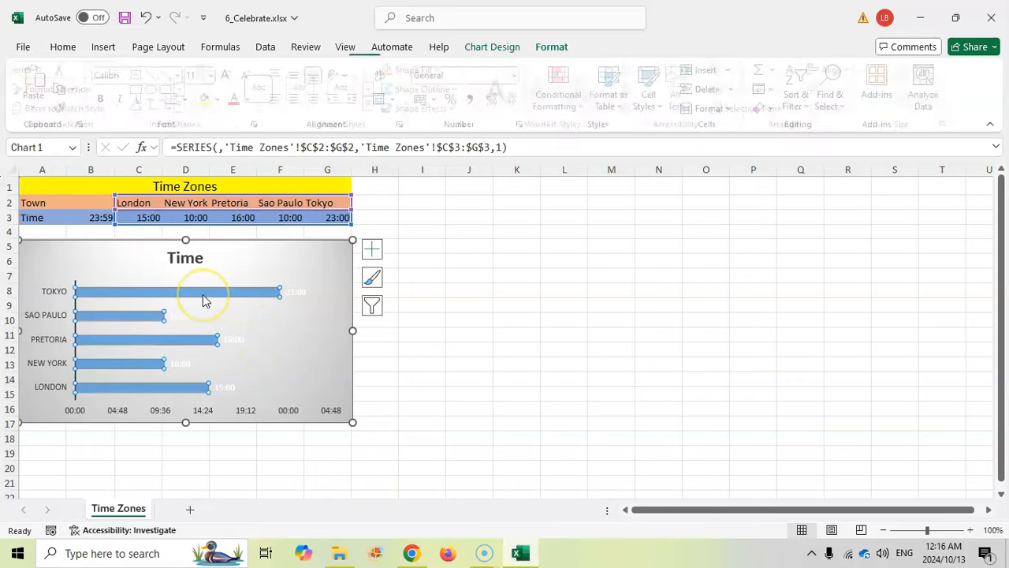
right_click(203, 300)
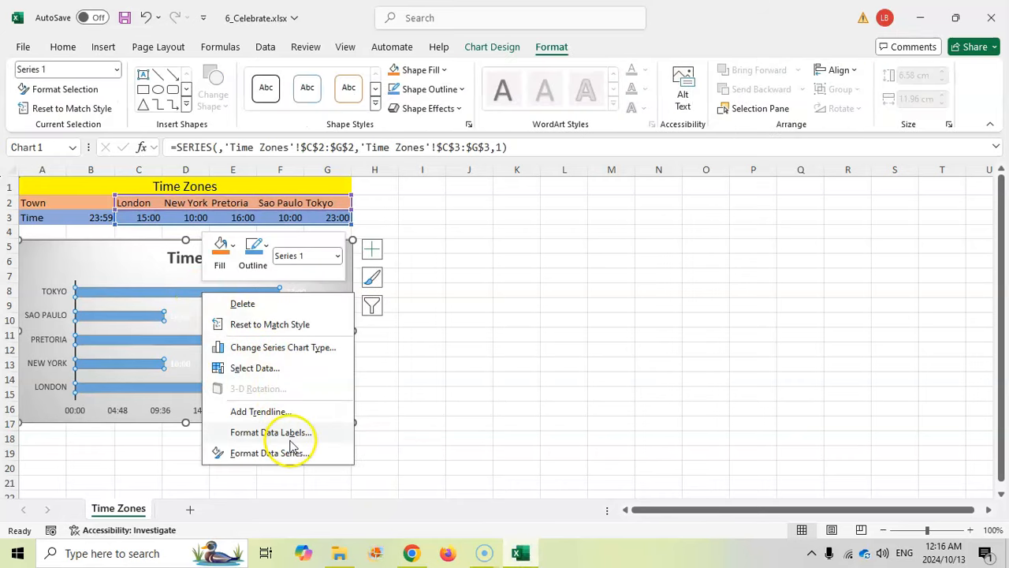
left_click(271, 451)
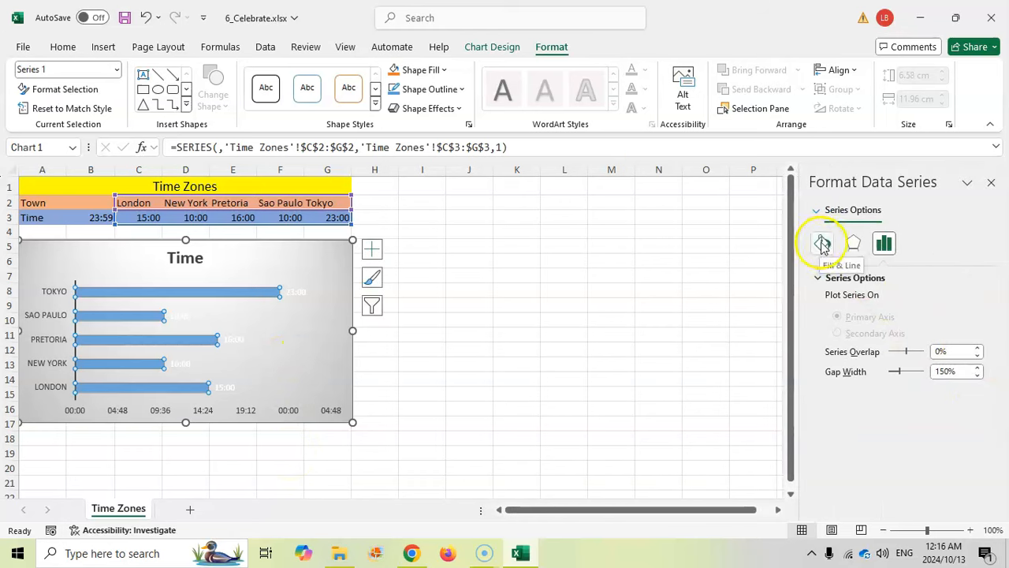
left_click(821, 242)
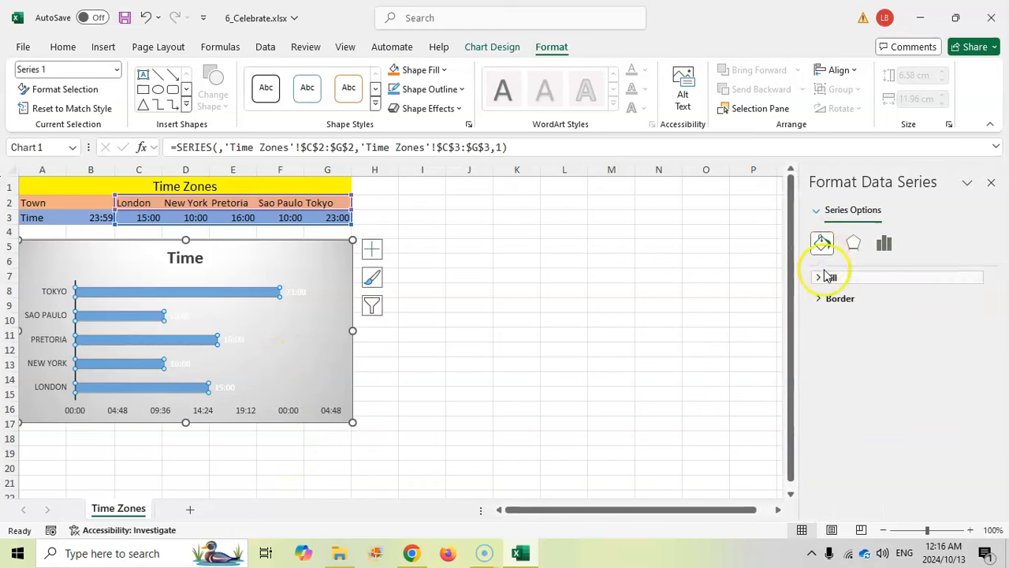
left_click(821, 277)
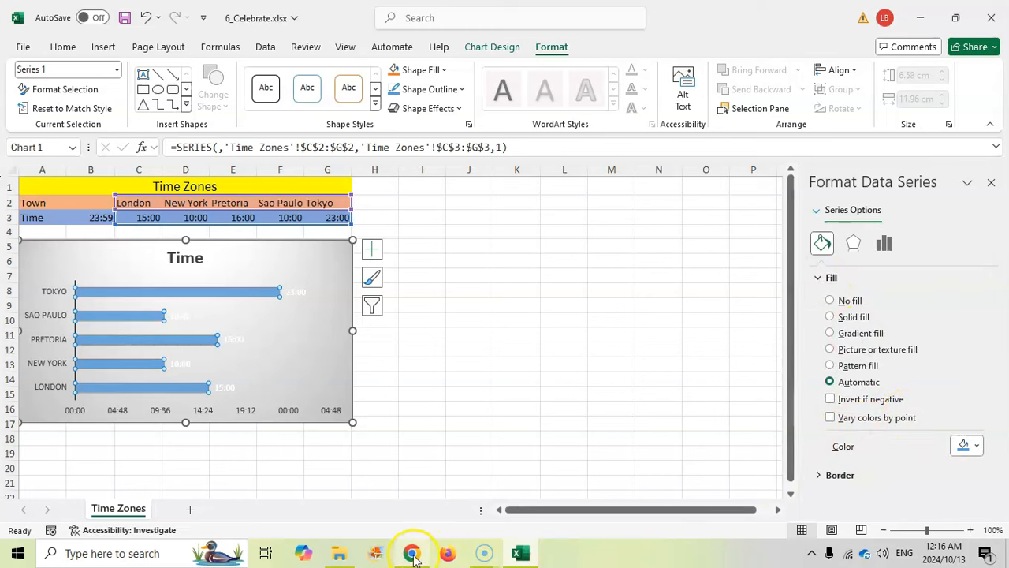
- Turn on Vary colors by point for the bars and save the 6_Celebrate workbook
left_click(413, 552)
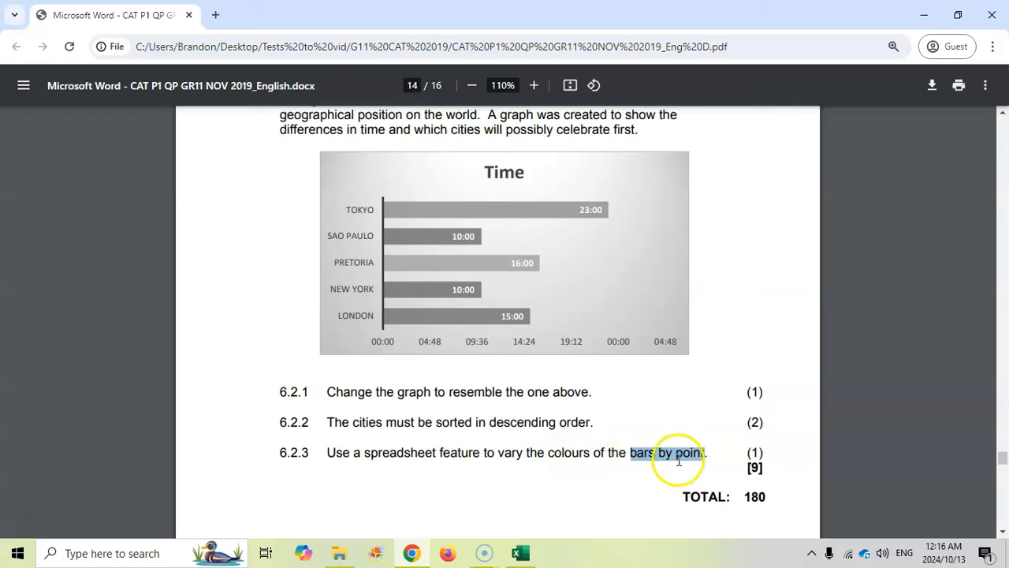
left_click(519, 552)
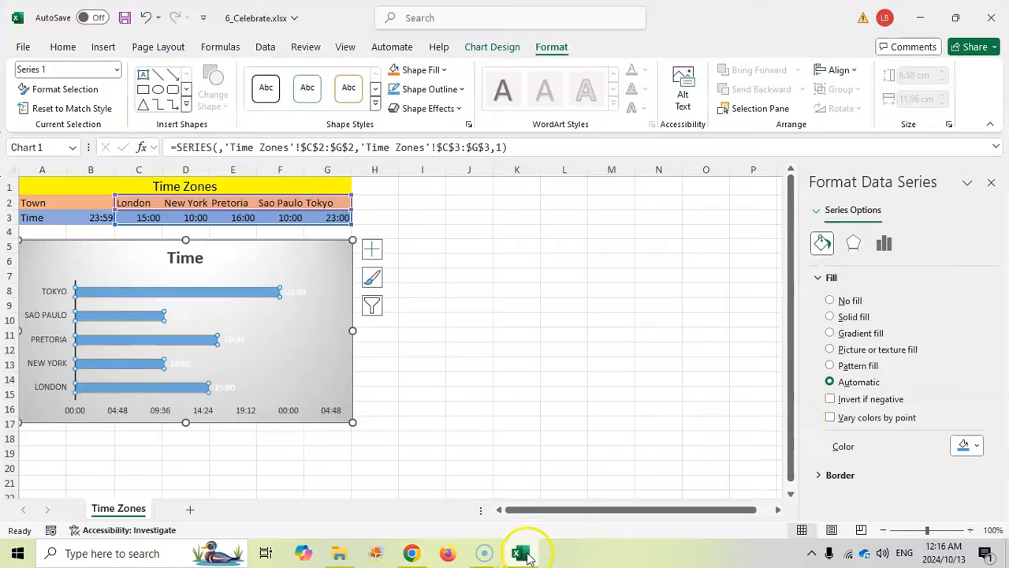
left_click(830, 417)
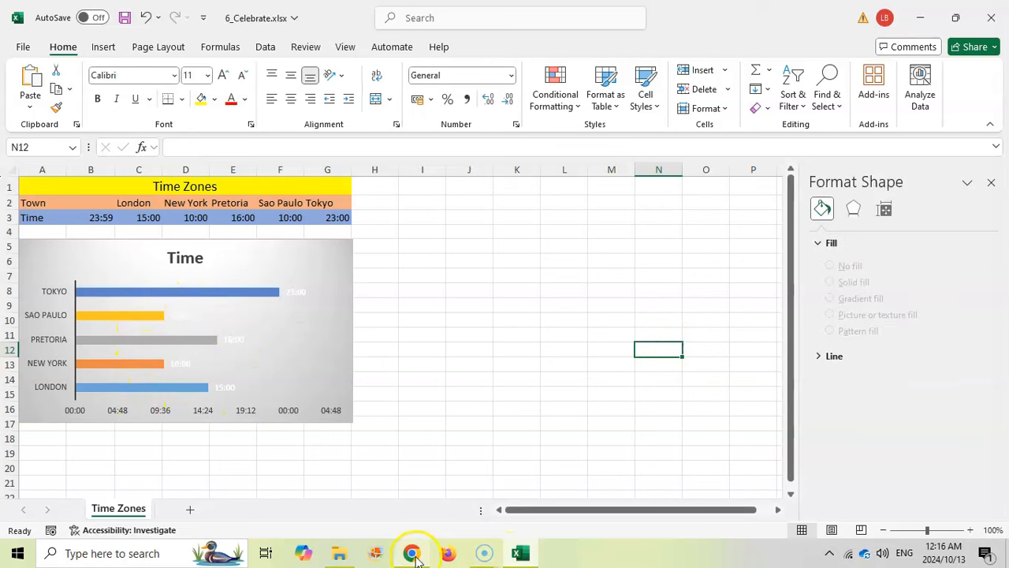
left_click(412, 552)
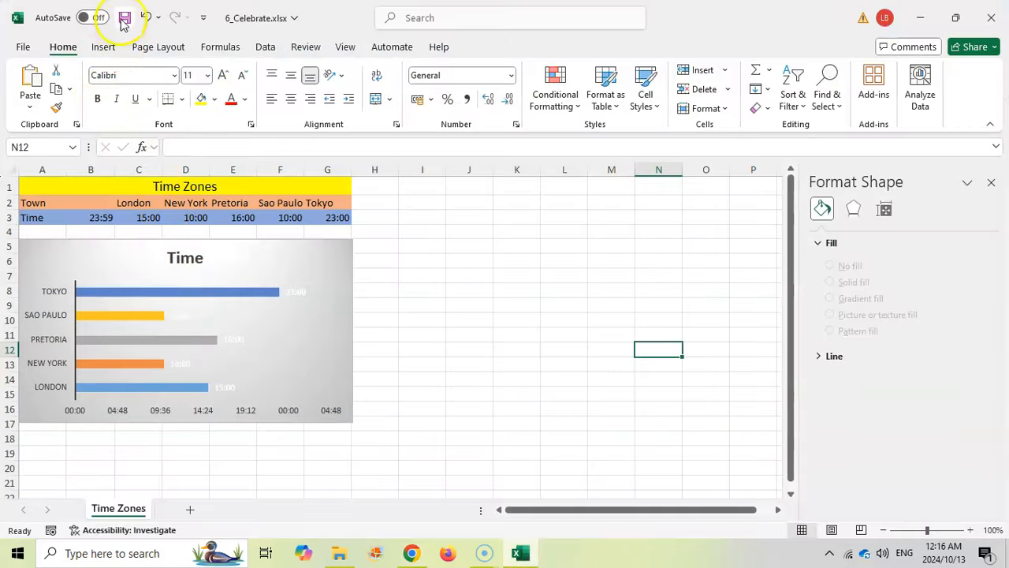
left_click(125, 17)
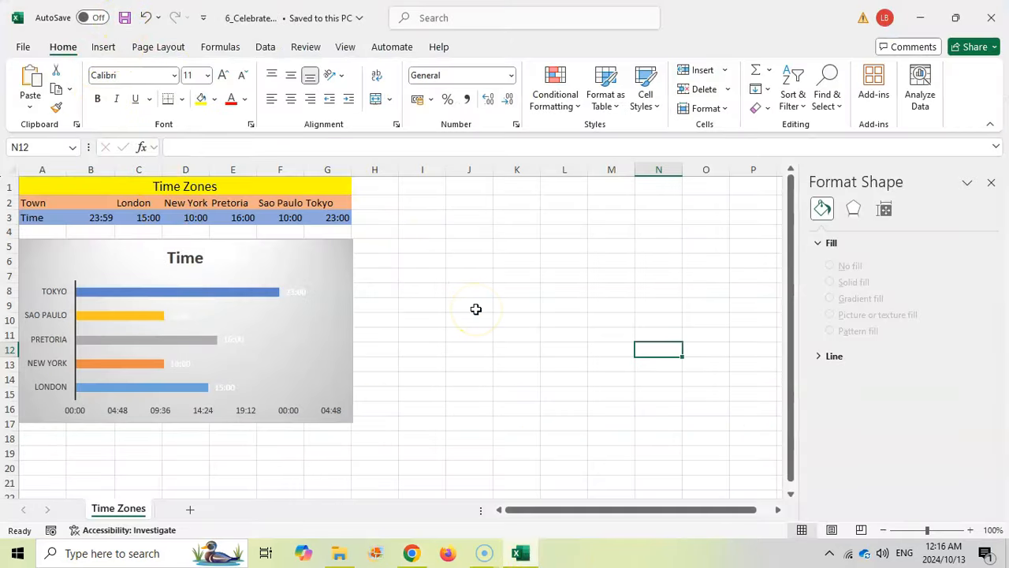